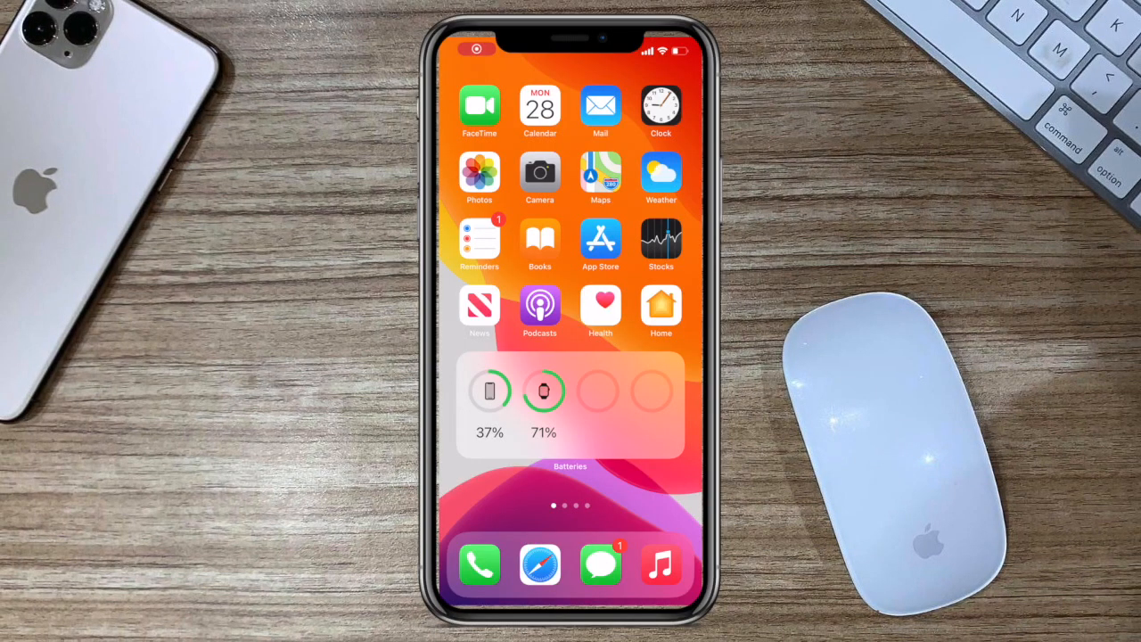
Open Photos and bring up the Recent album with the full library grid.
click(479, 178)
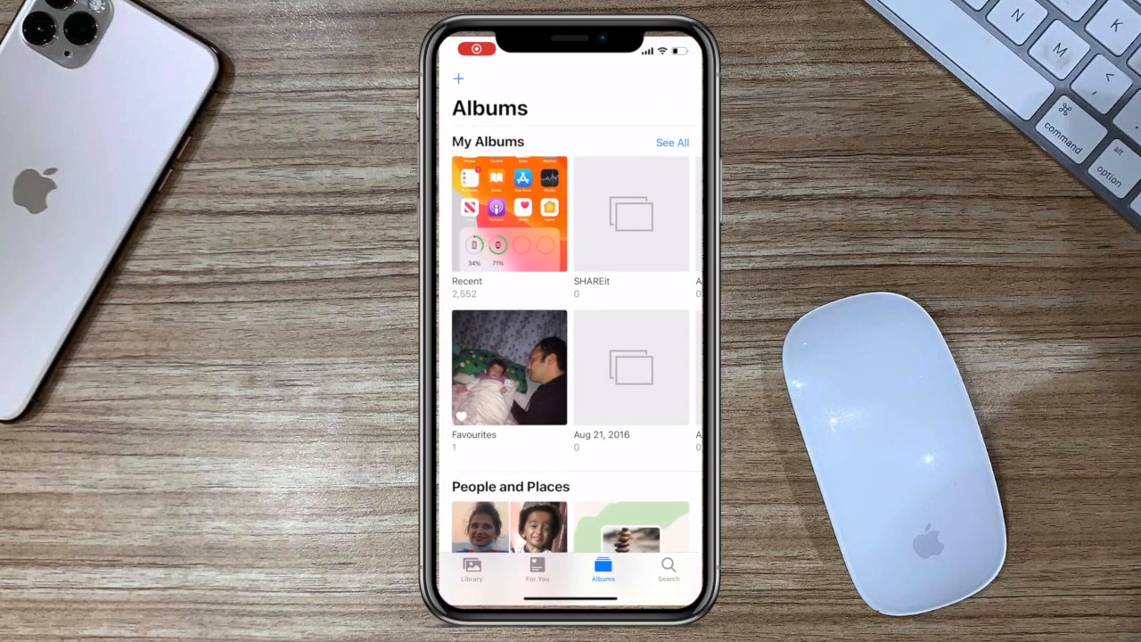
click(509, 214)
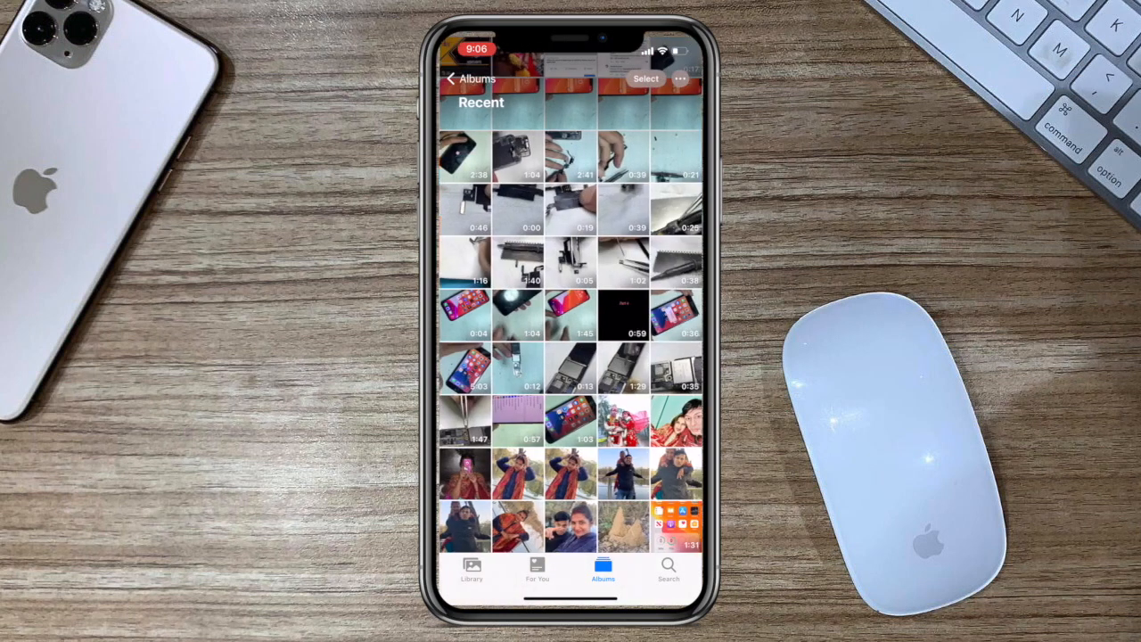
Select 15 recent items, hide them, confirm 'Hide 15 Items', and return to Albums.
click(645, 78)
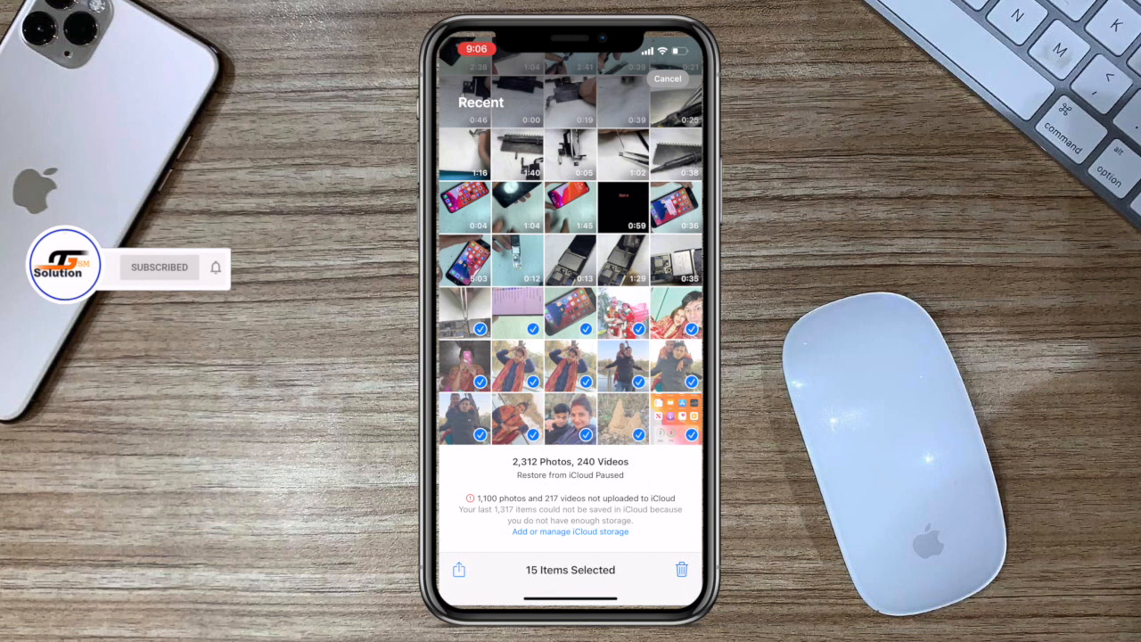
click(458, 571)
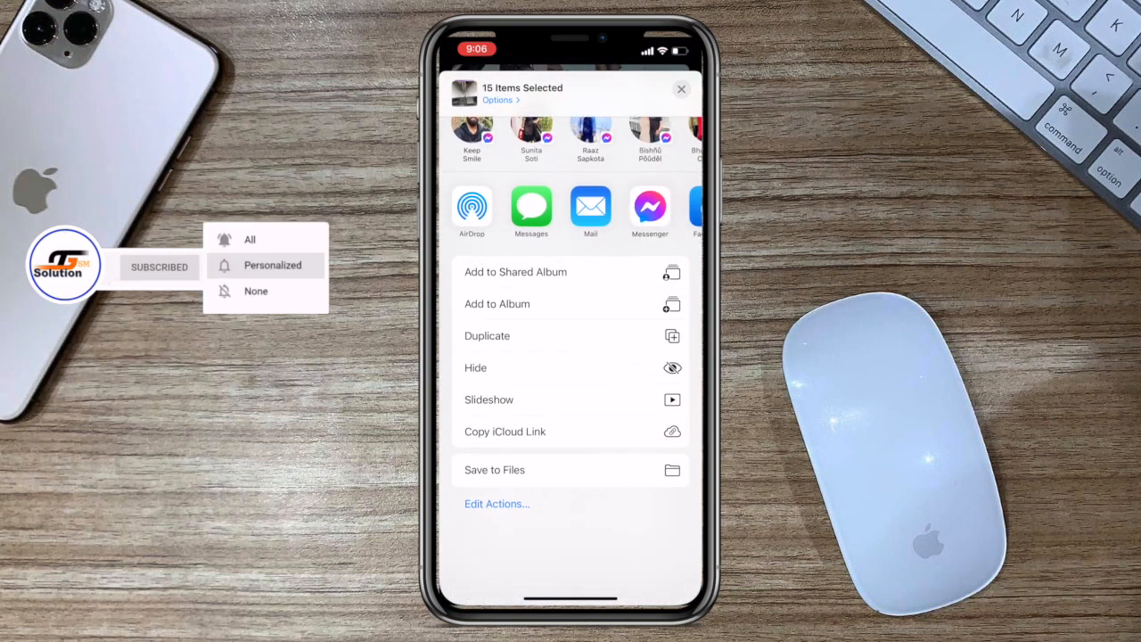
click(474, 367)
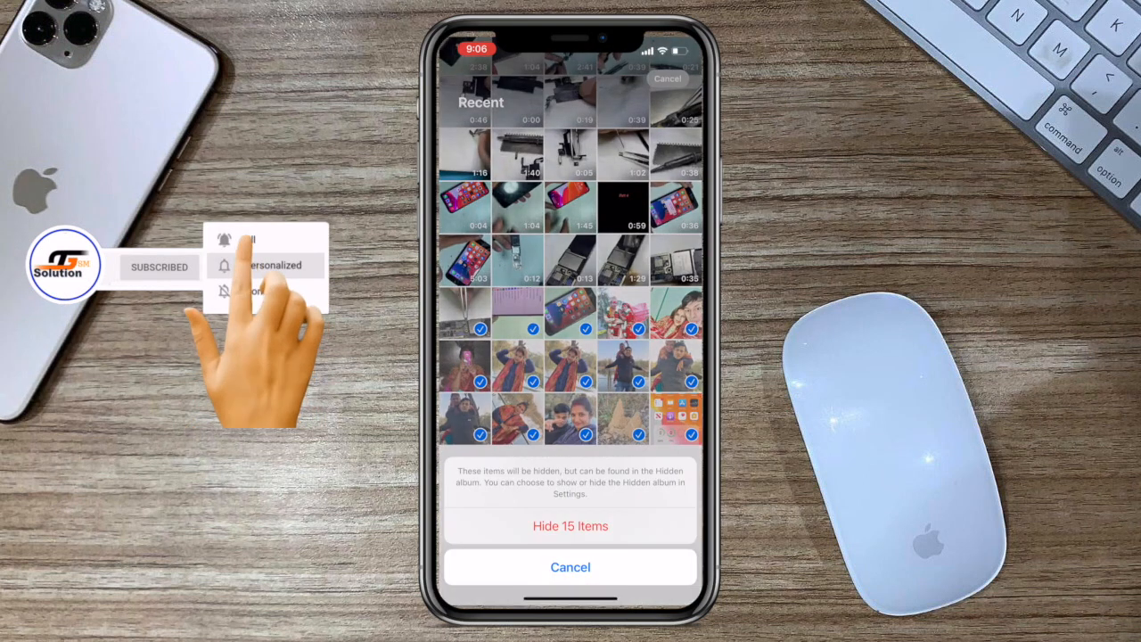
click(570, 524)
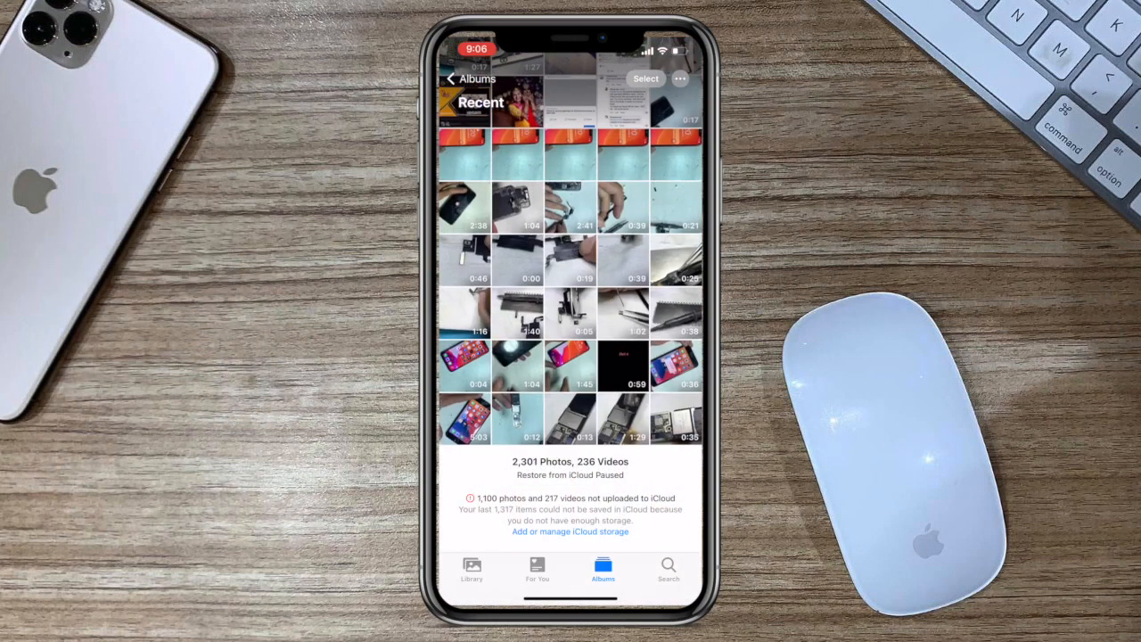
click(467, 79)
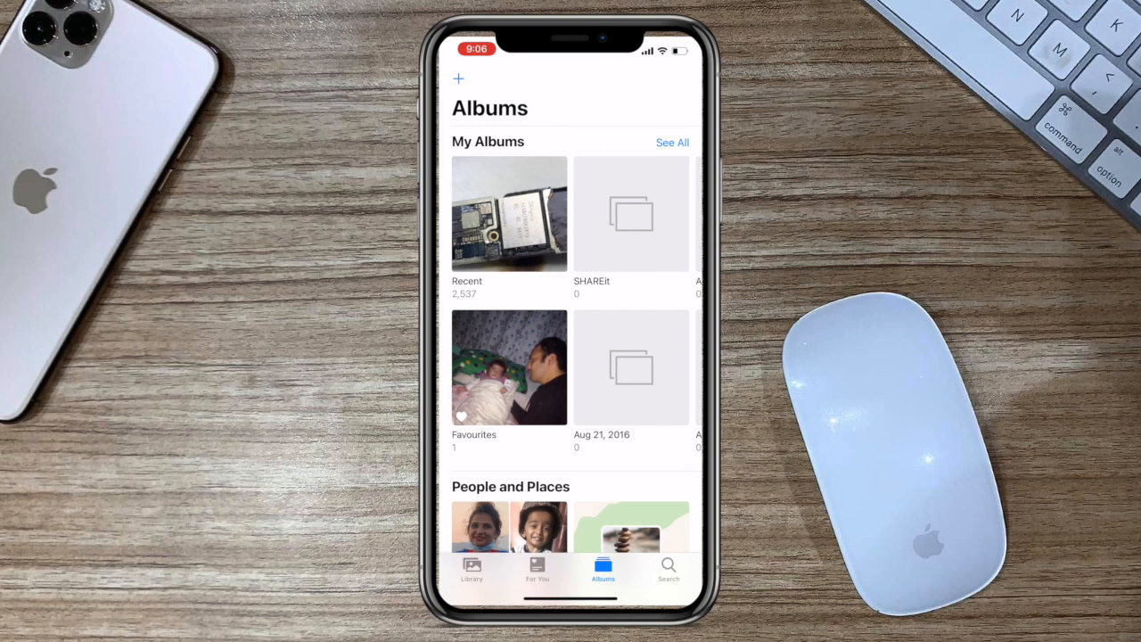
Scroll to Utilities and open the Hidden album listing the 15 hidden items.
scroll(down, 3)
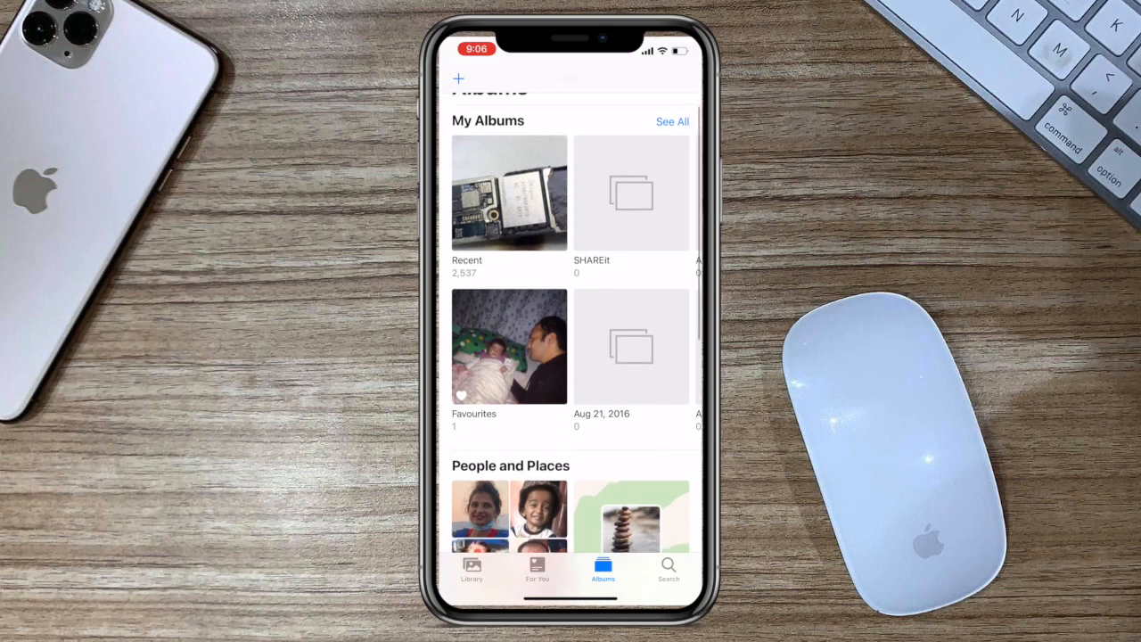
scroll(down, 3)
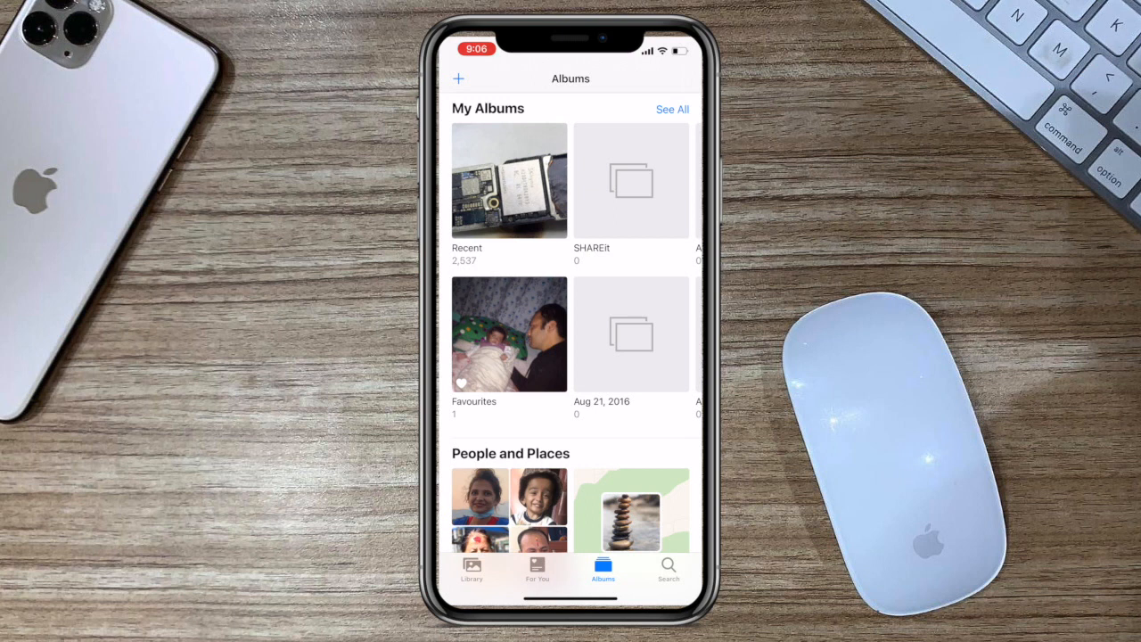
scroll(down, 3)
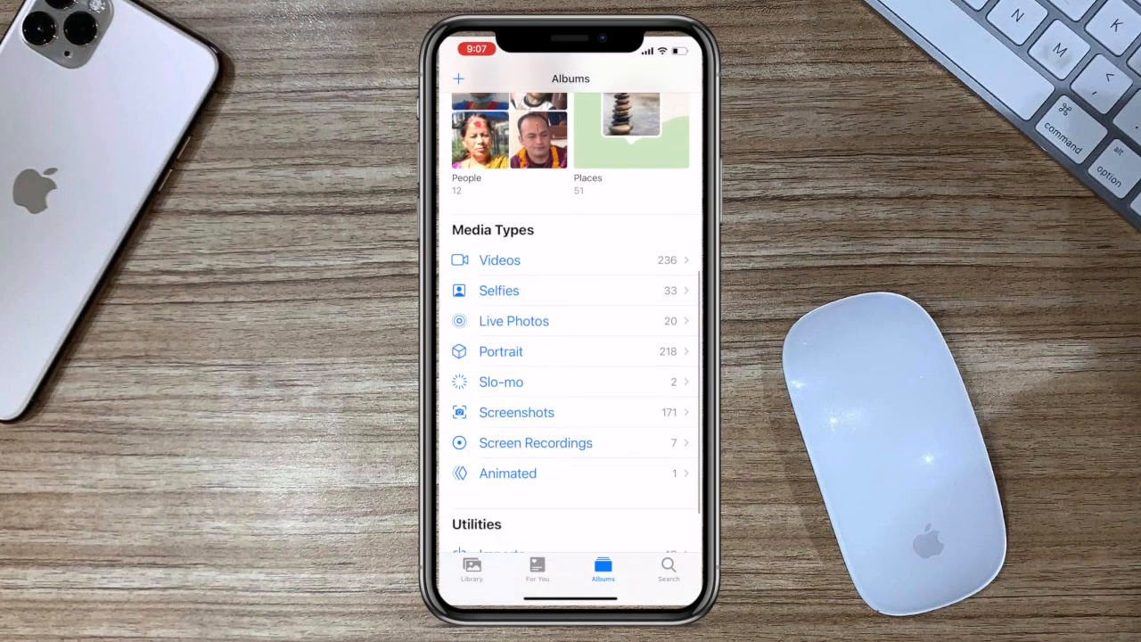
scroll(down, 3)
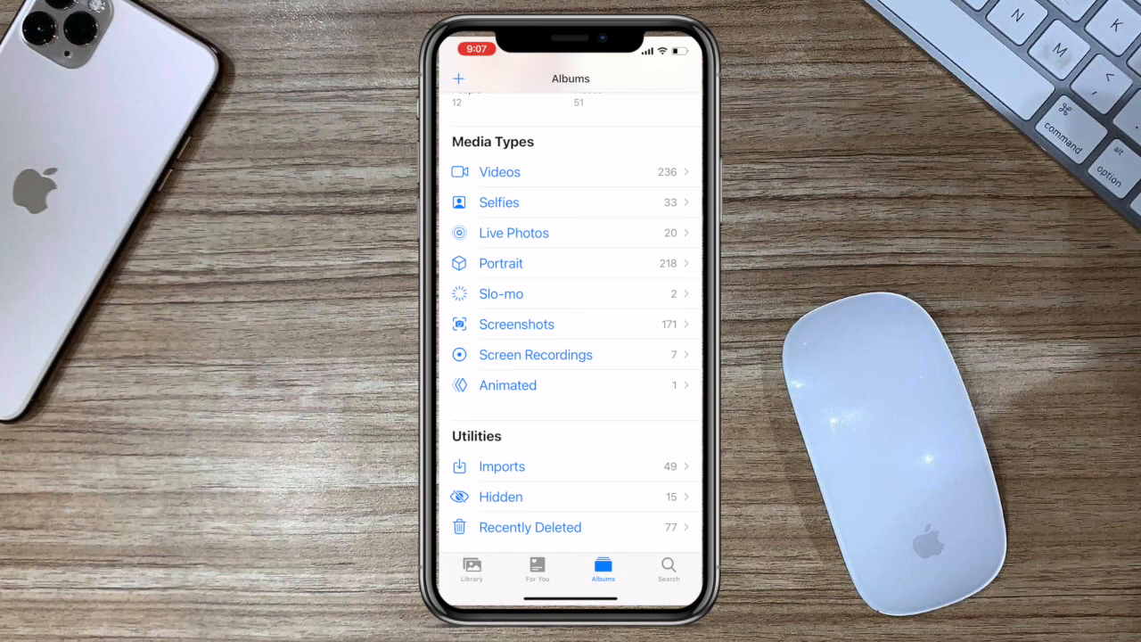
click(501, 496)
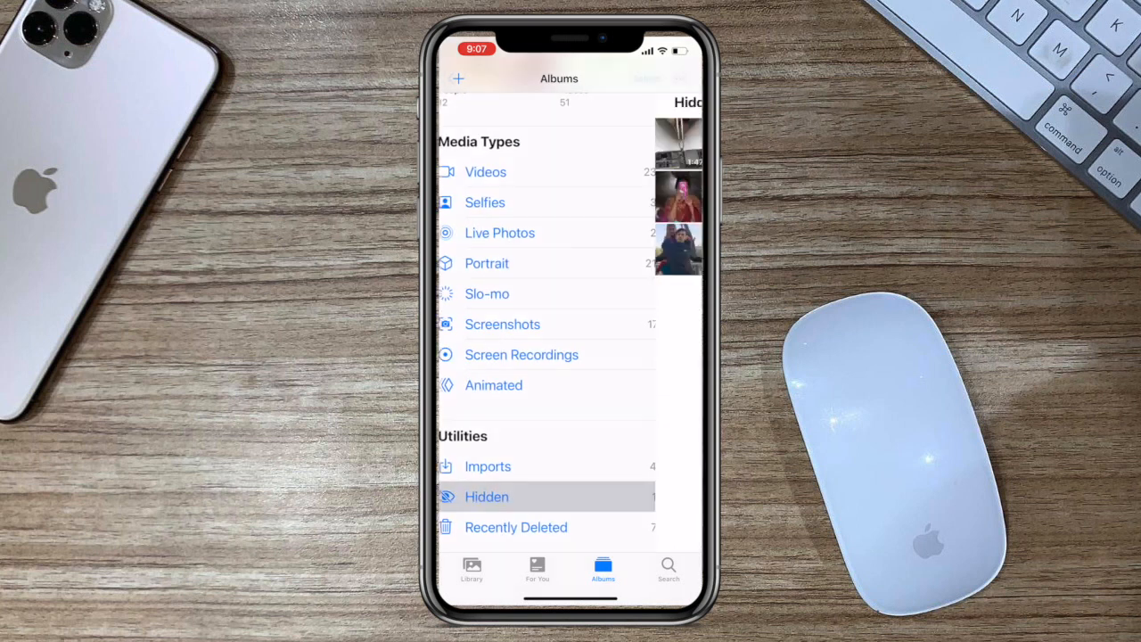
click(487, 496)
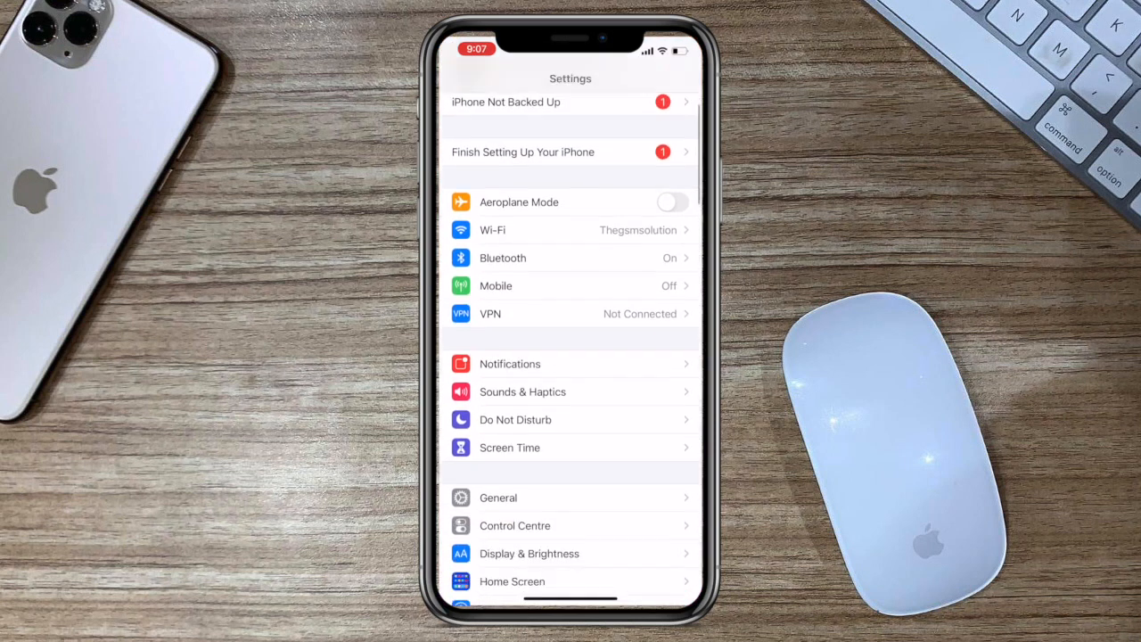
In Settings > Photos, switch the Hidden Album toggle off.
scroll(down, 3)
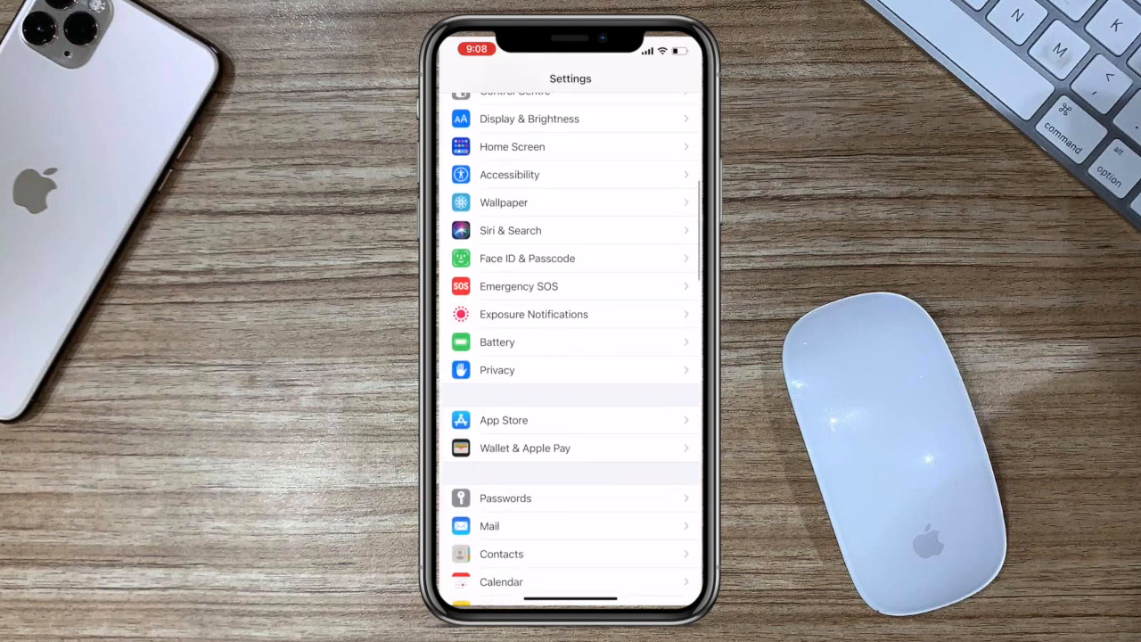
scroll(down, 3)
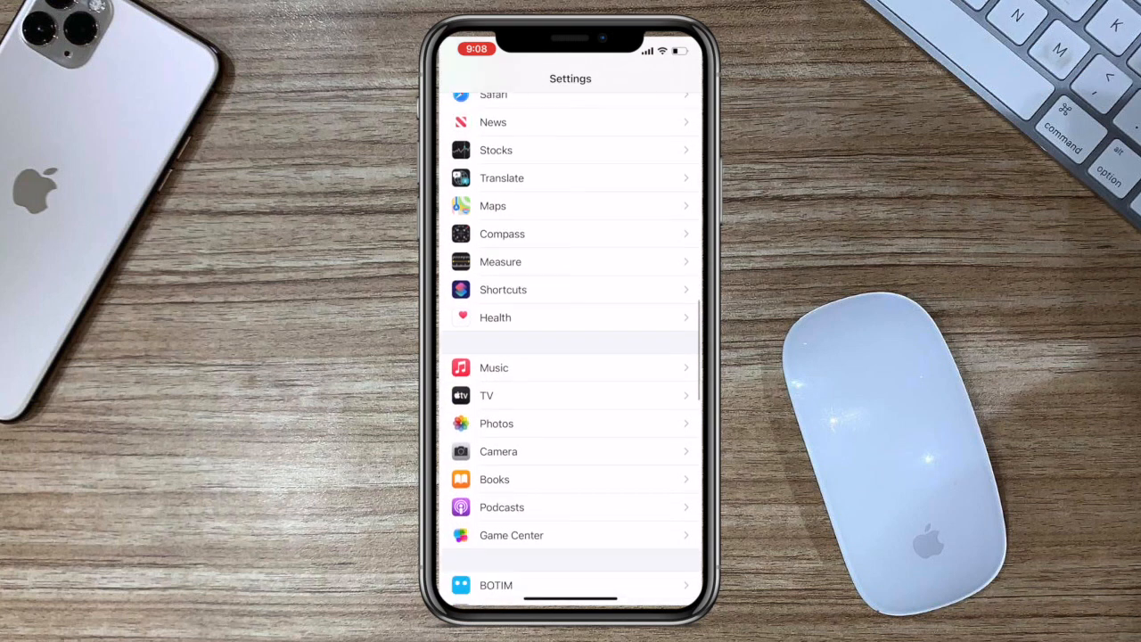
scroll(down, 3)
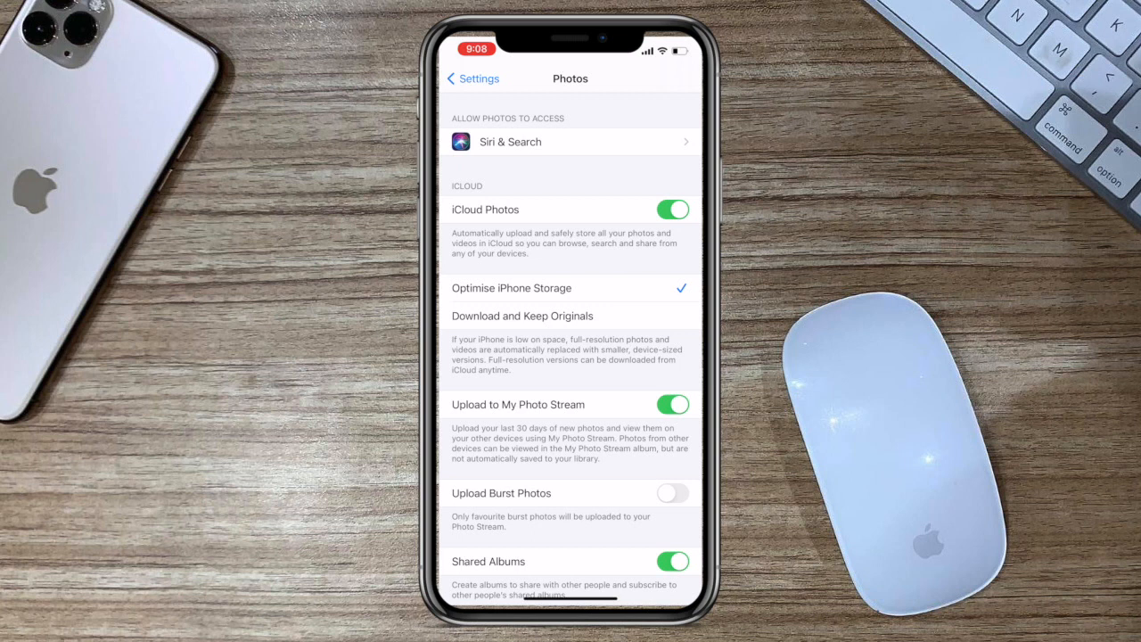
scroll(down, 3)
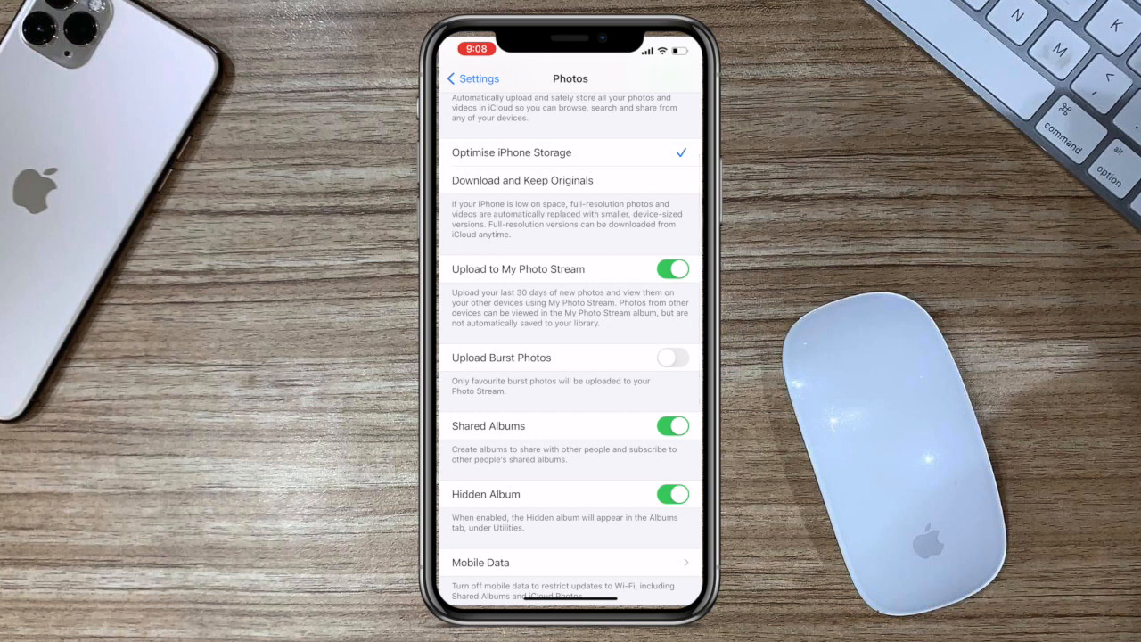
click(672, 494)
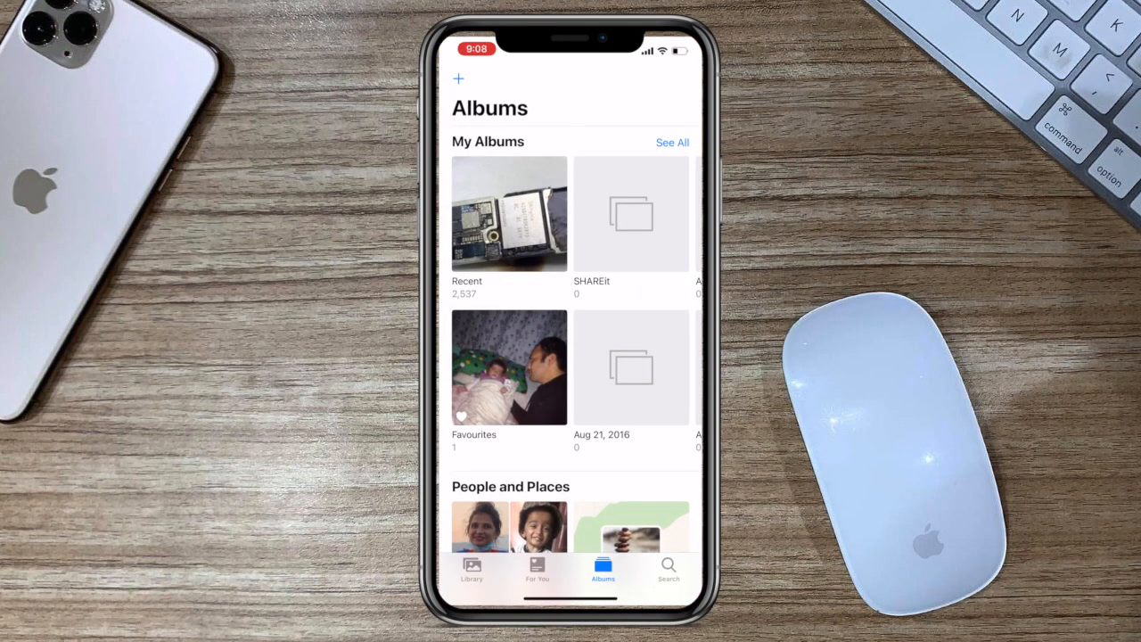
Scroll the Albums overview down to check the Utilities section.
scroll(down, 3)
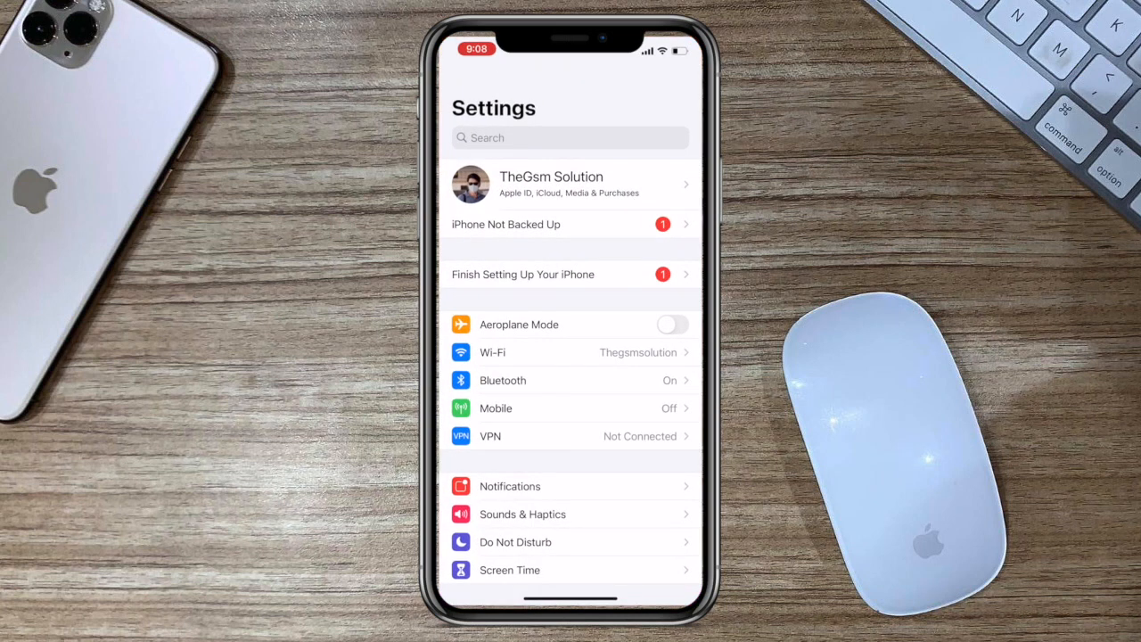
In Settings > Photos, switch the Hidden Album toggle back on.
scroll(down, 3)
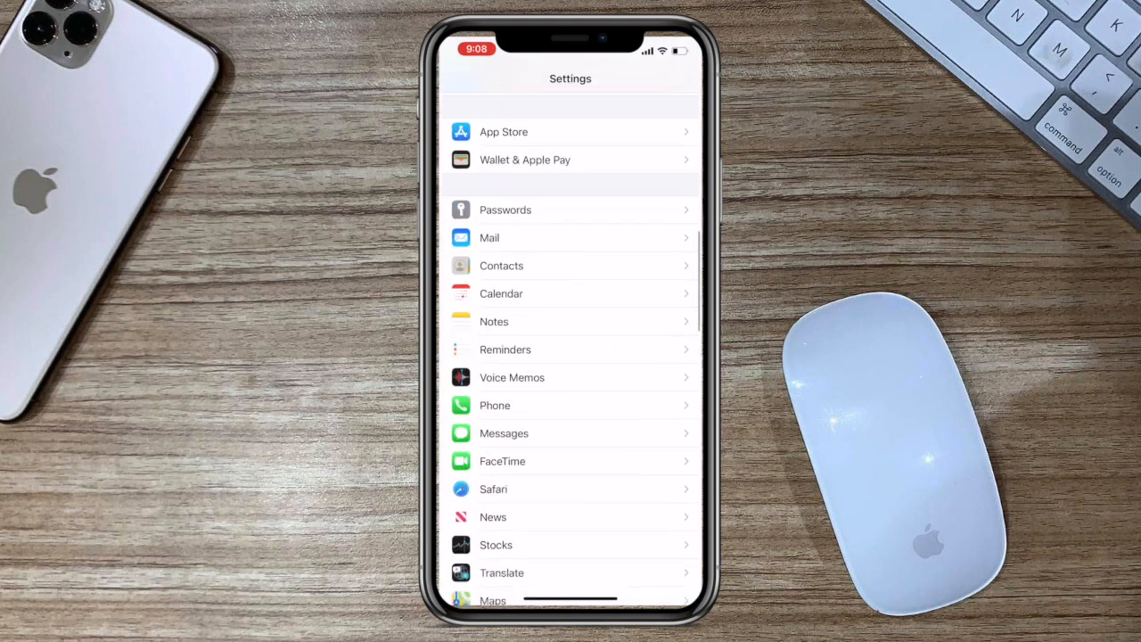
scroll(down, 3)
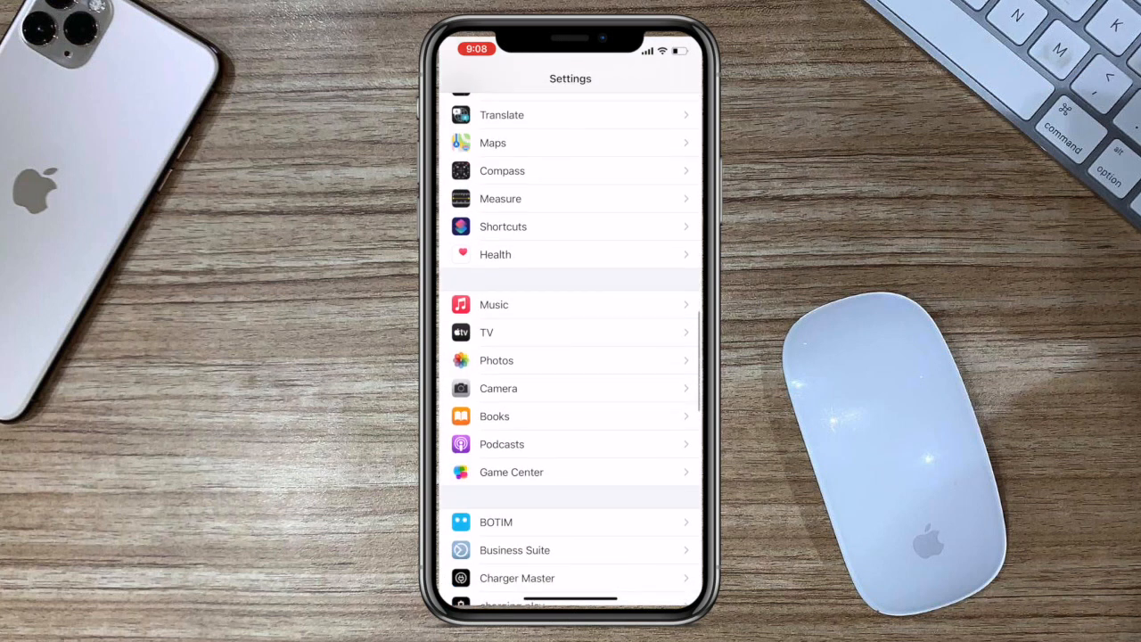
click(496, 360)
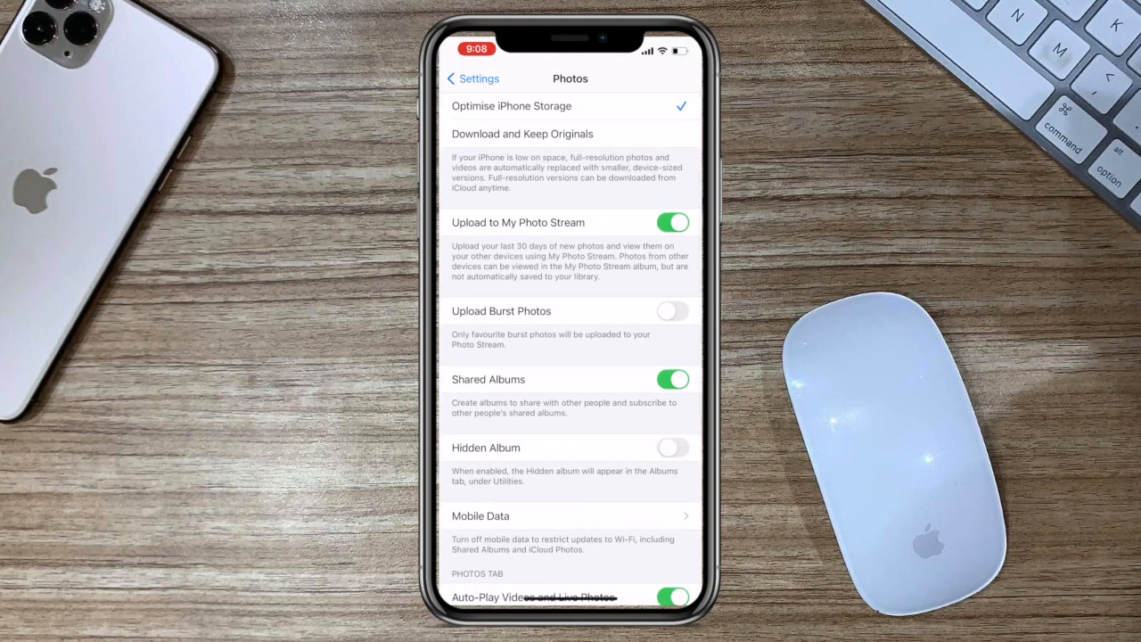
click(672, 446)
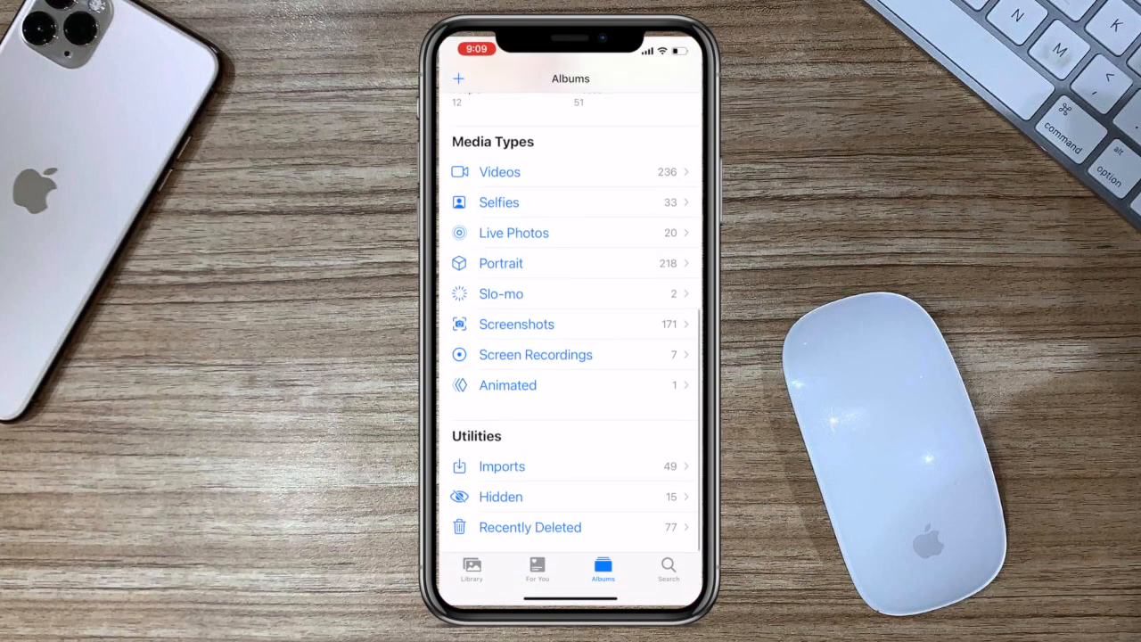
Select all 15 items in the Hidden album and unhide them, leaving it empty.
click(499, 495)
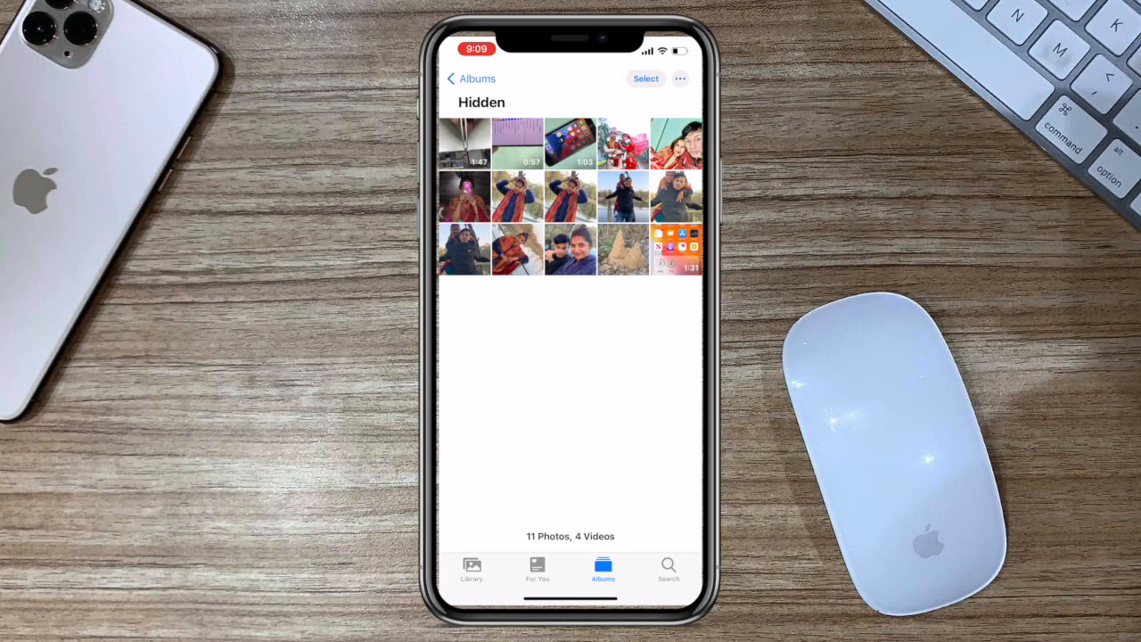
click(645, 79)
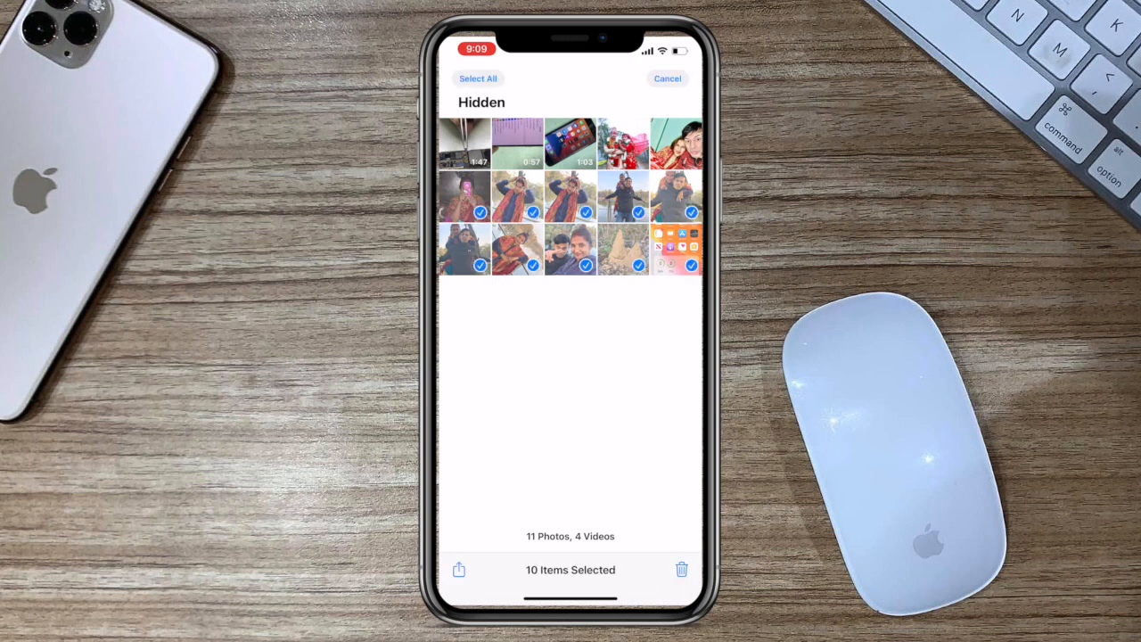
click(478, 79)
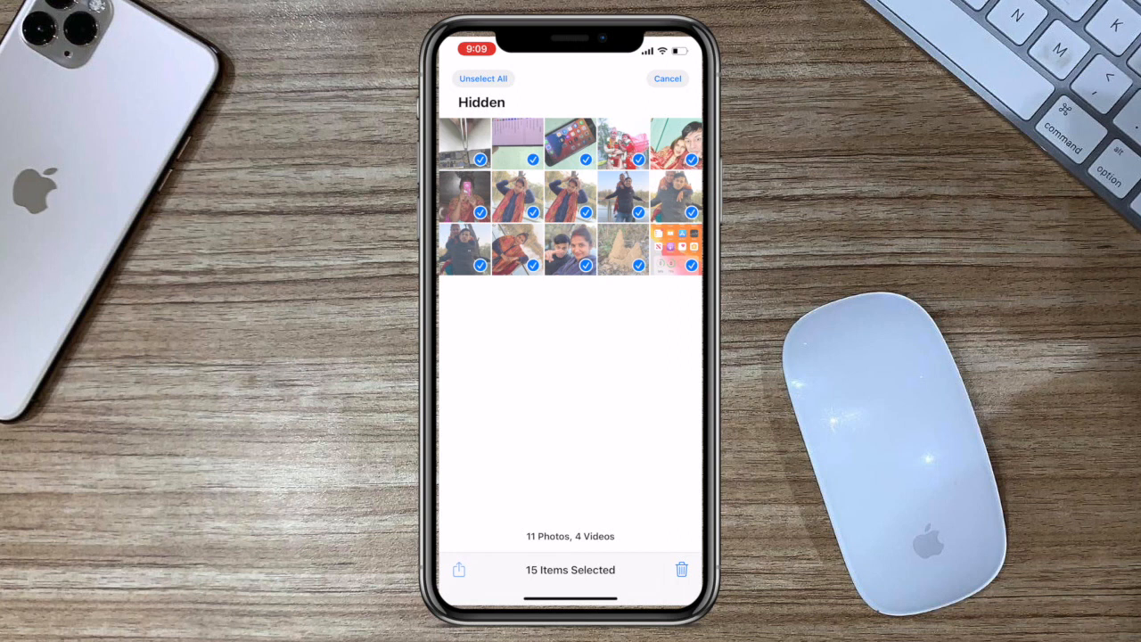
click(458, 569)
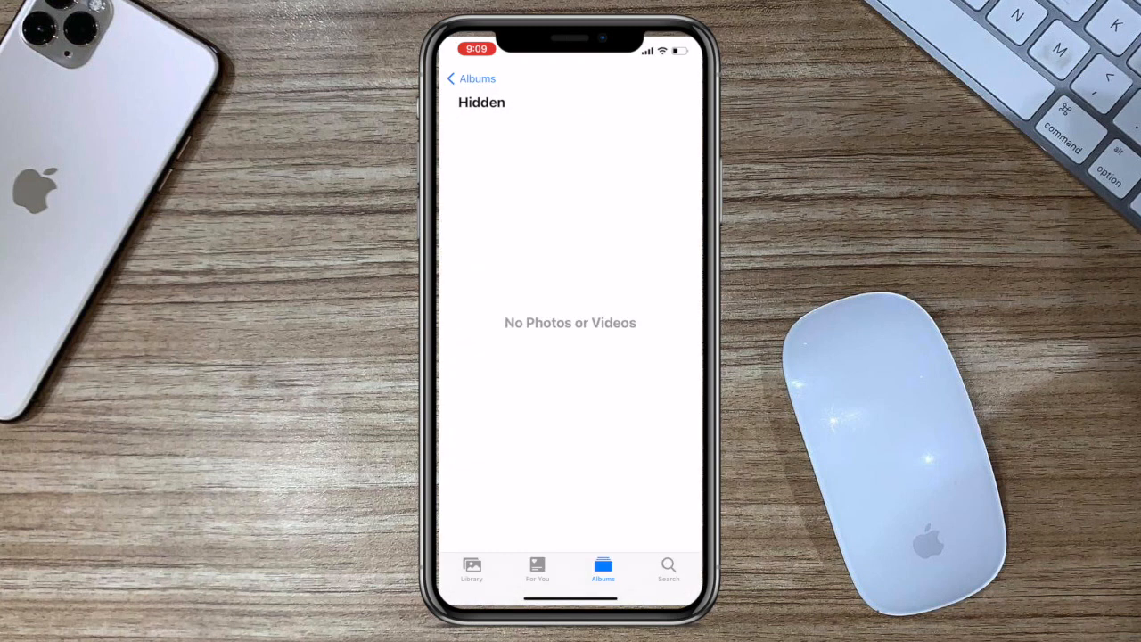
click(471, 79)
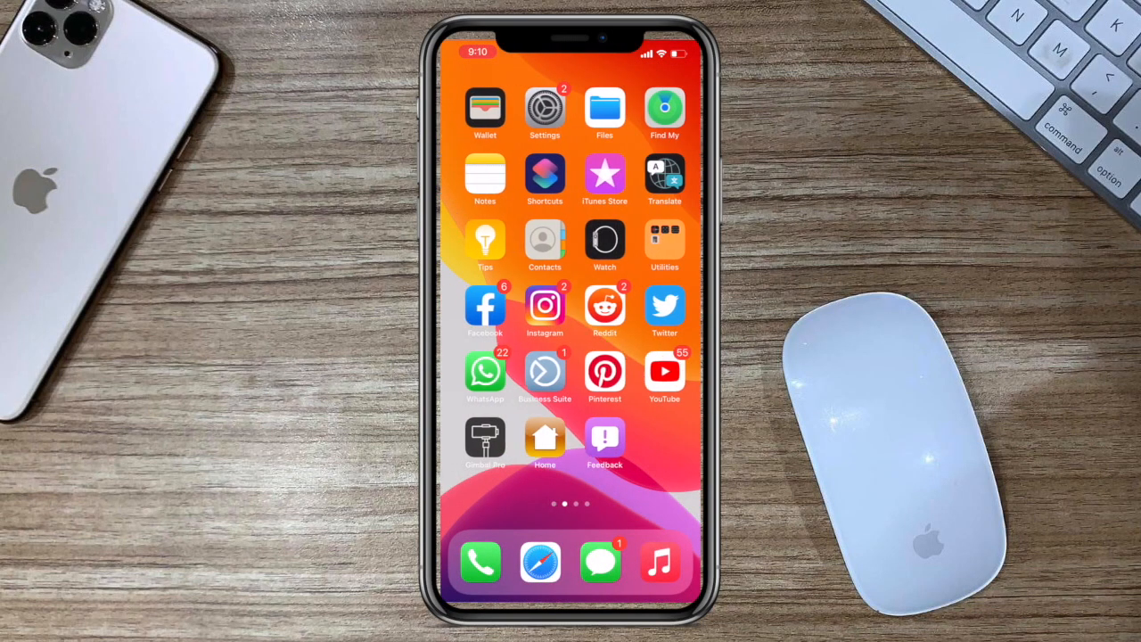
View the locked note in Notes, then return to the Photos Recent album.
click(546, 111)
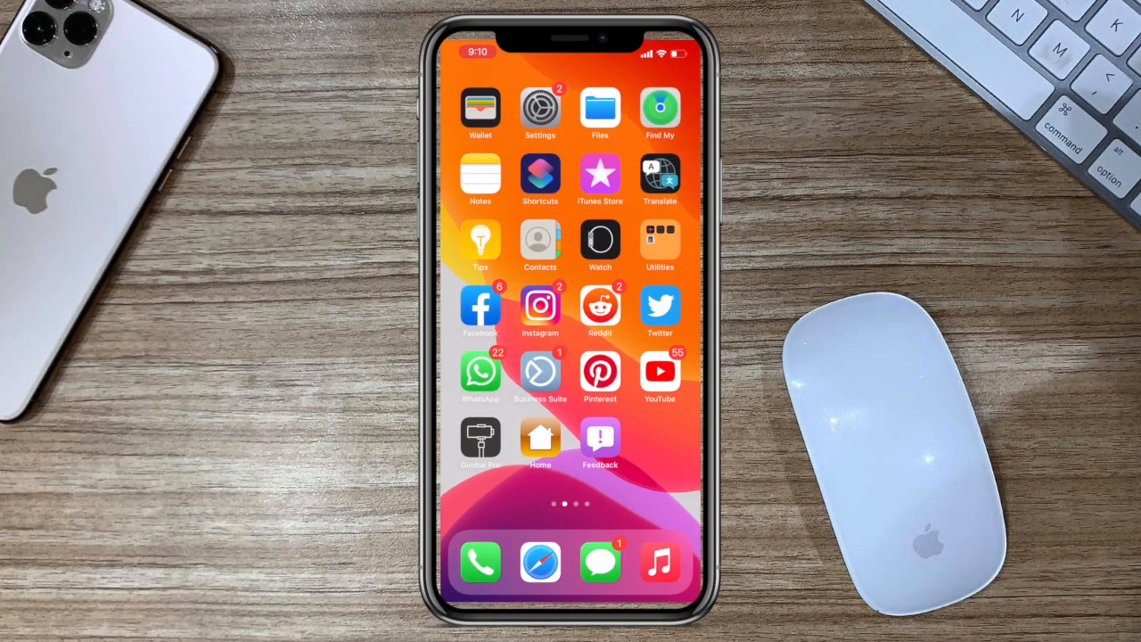
click(479, 178)
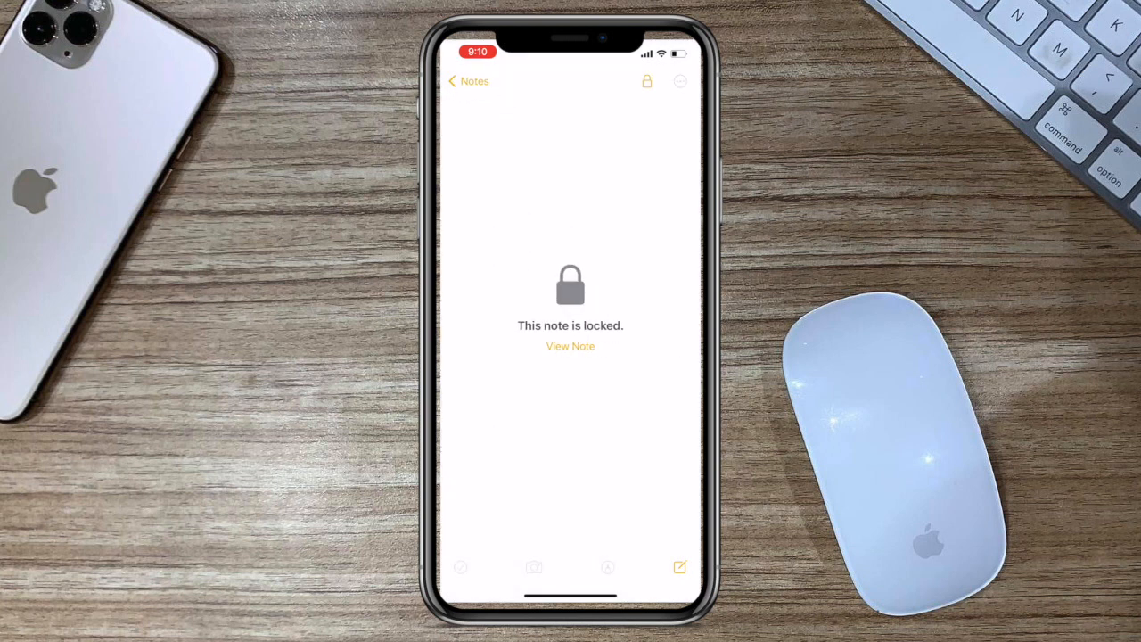
click(467, 82)
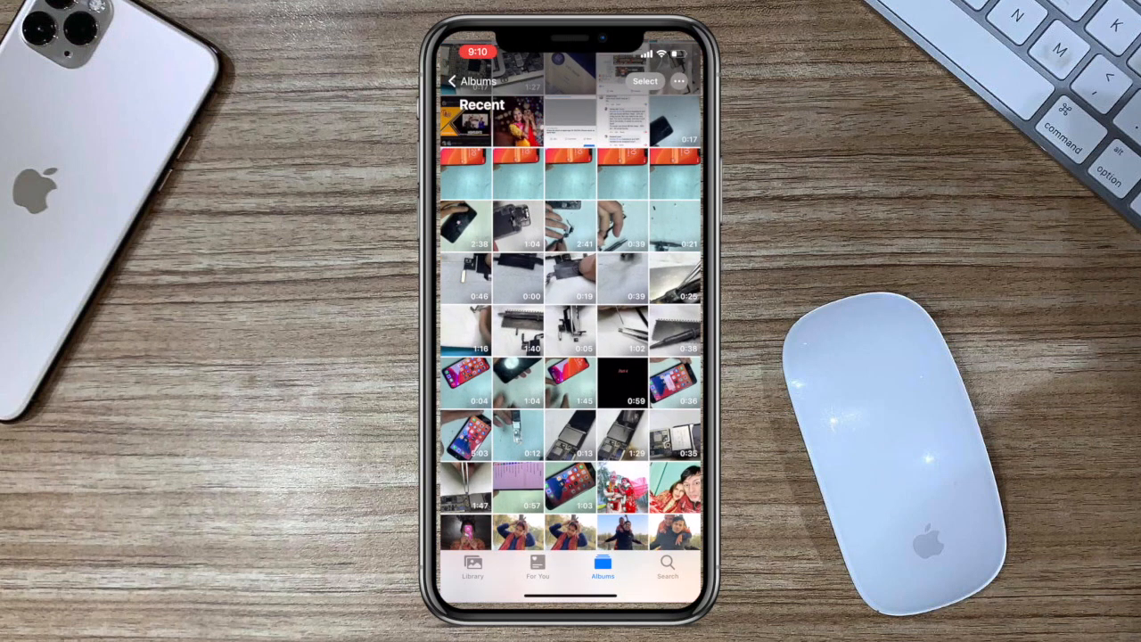
Share the 12 selected photos to Notes as a brand new note.
scroll(down, 3)
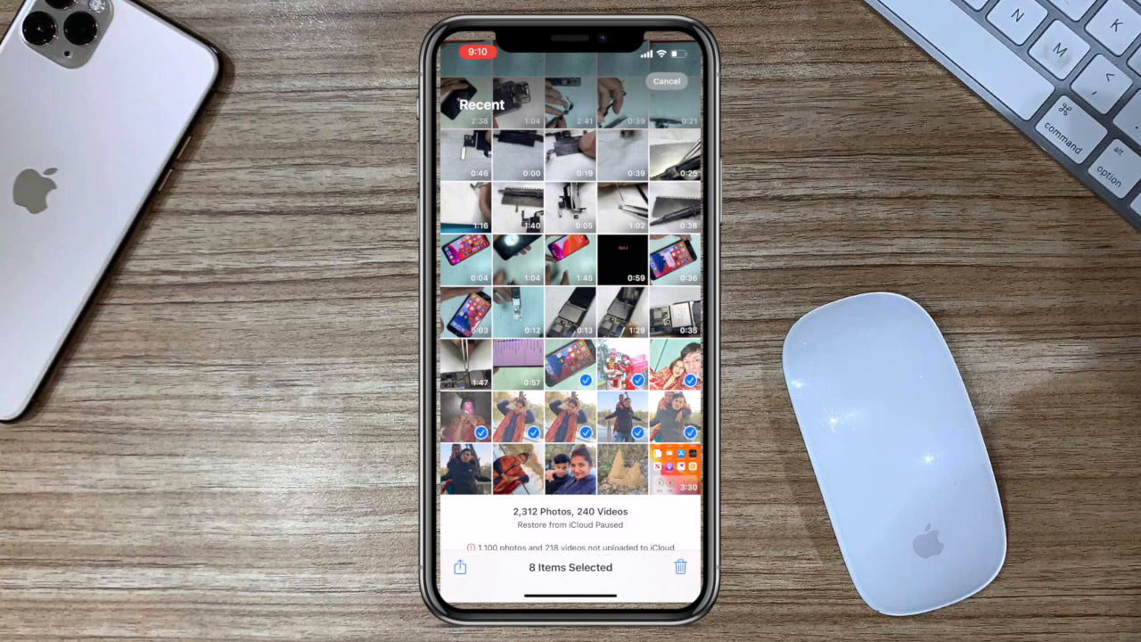
click(463, 467)
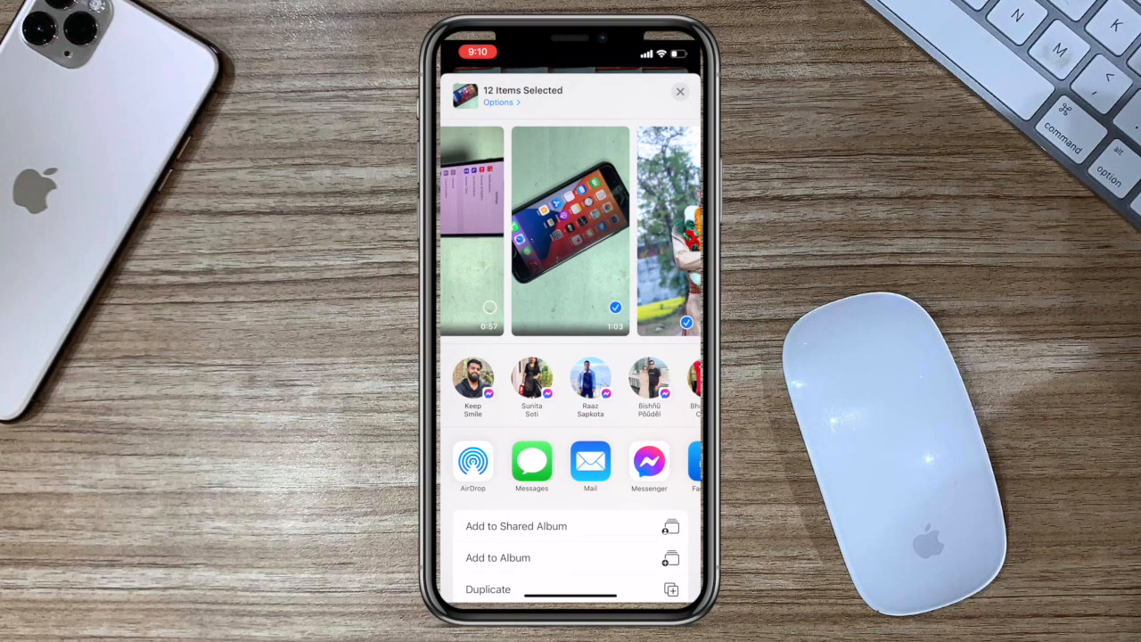
scroll(left, 3)
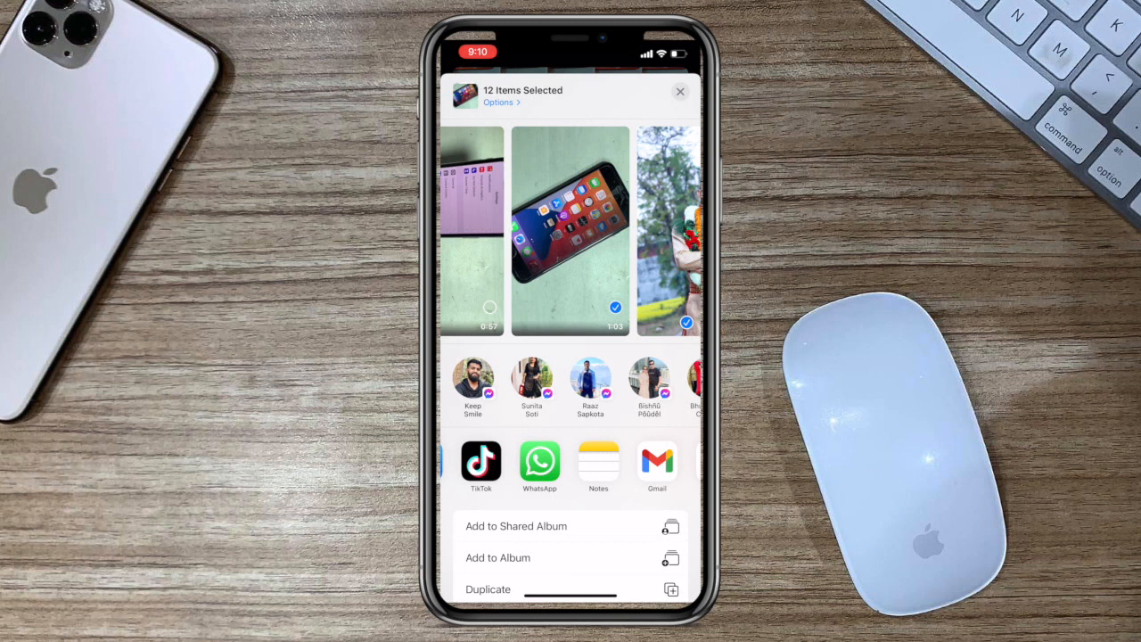
click(599, 464)
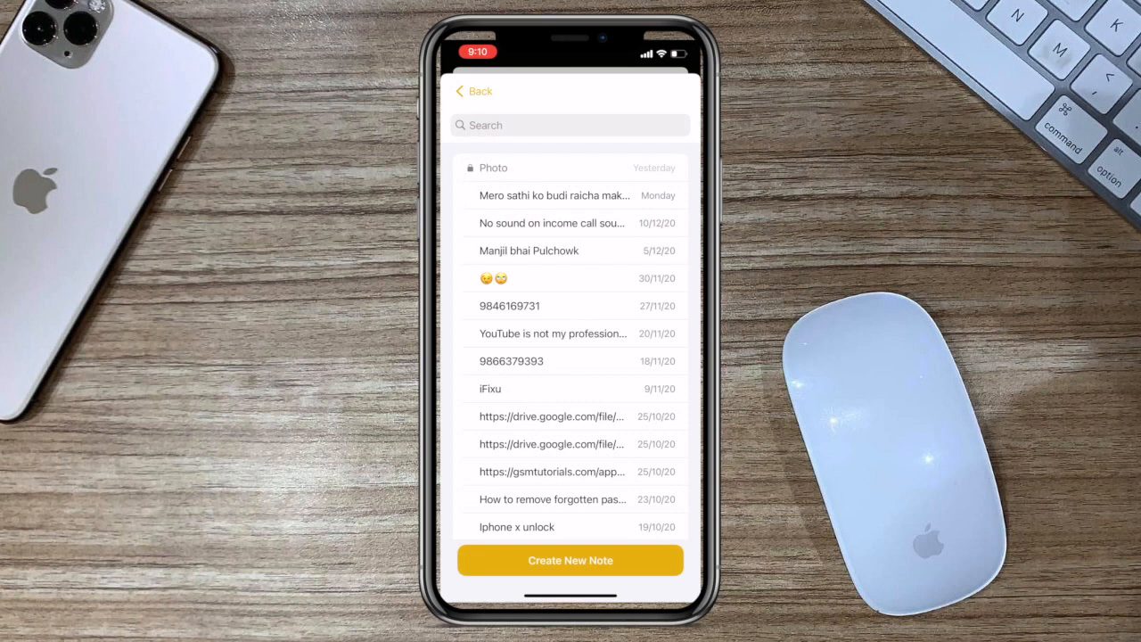
click(571, 560)
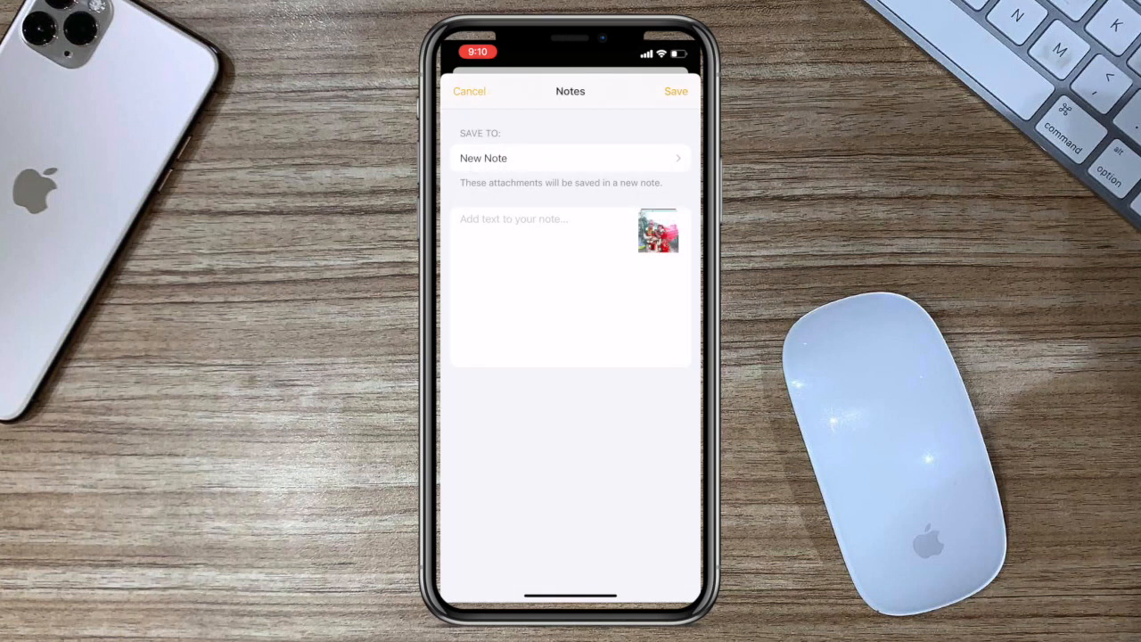
Title the new note 'Secret image' and save it.
click(535, 218)
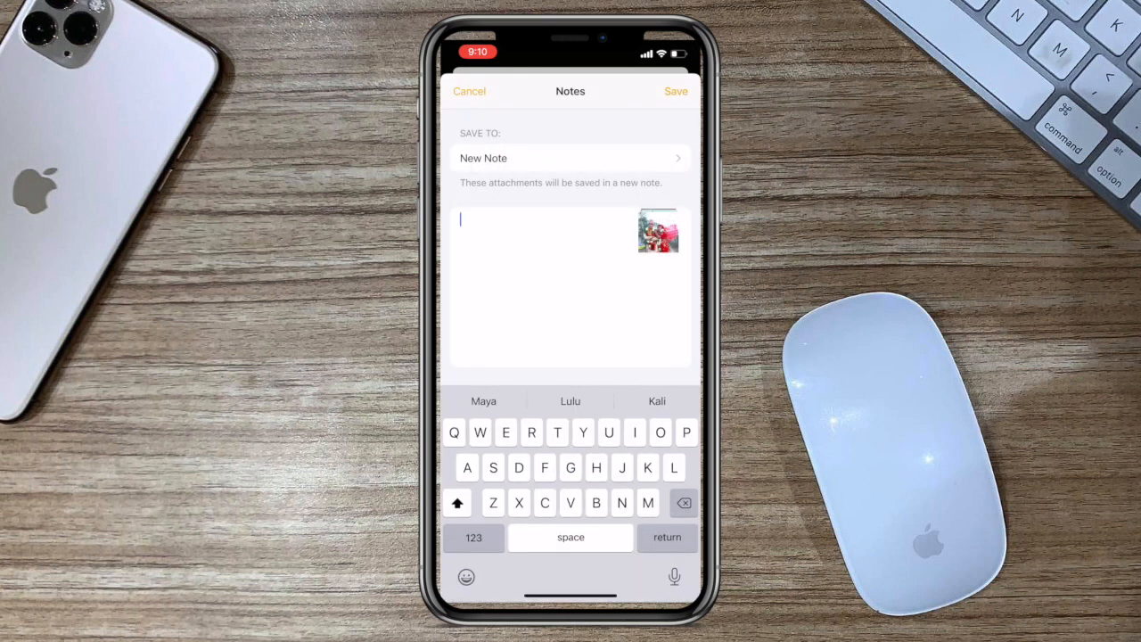
text(Se)
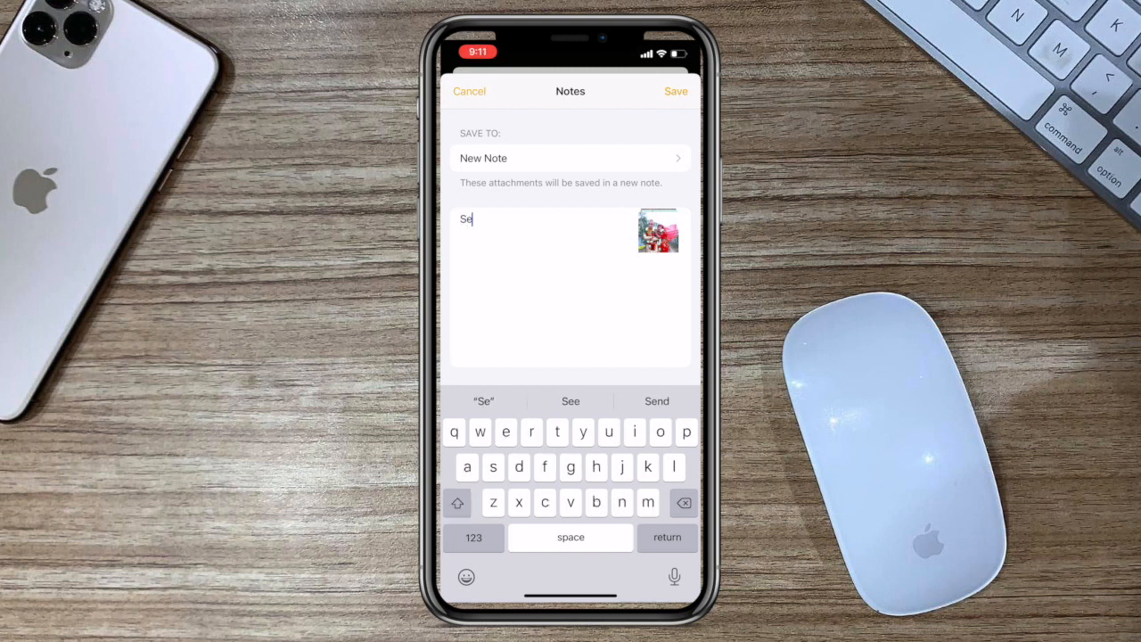
text(cret)
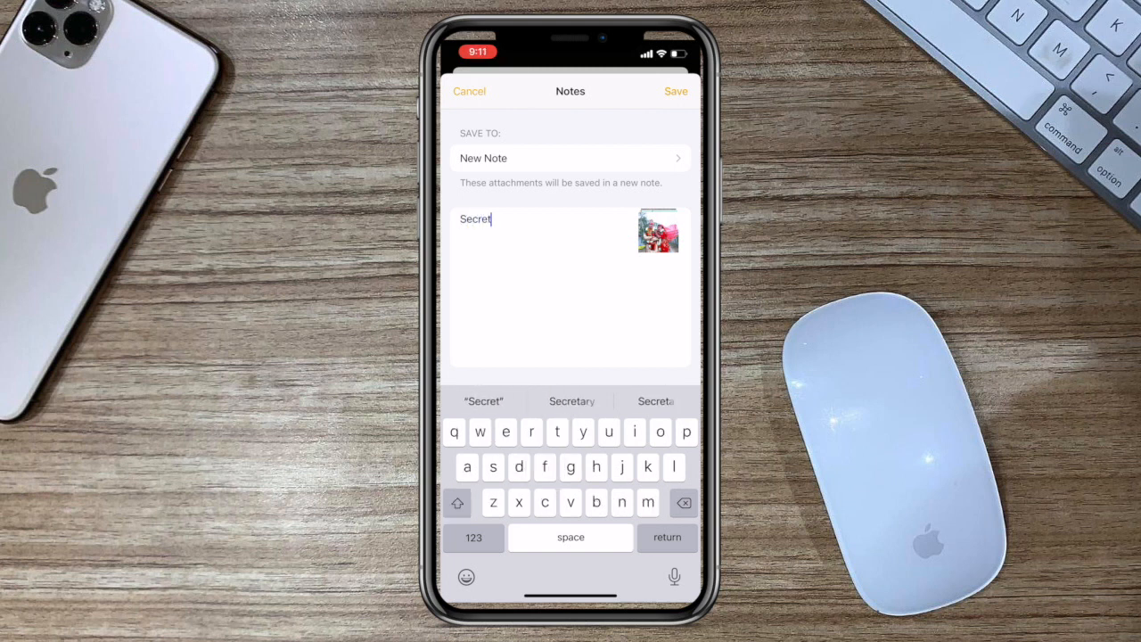
text(image)
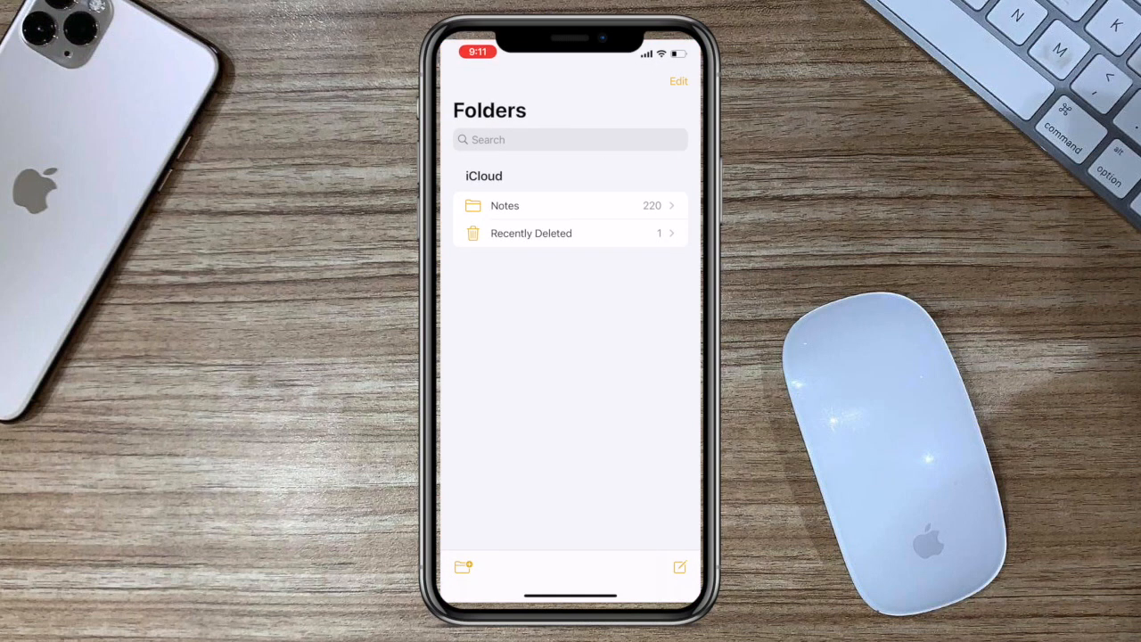
Lock the Secret image note with the password via its options menu.
click(504, 205)
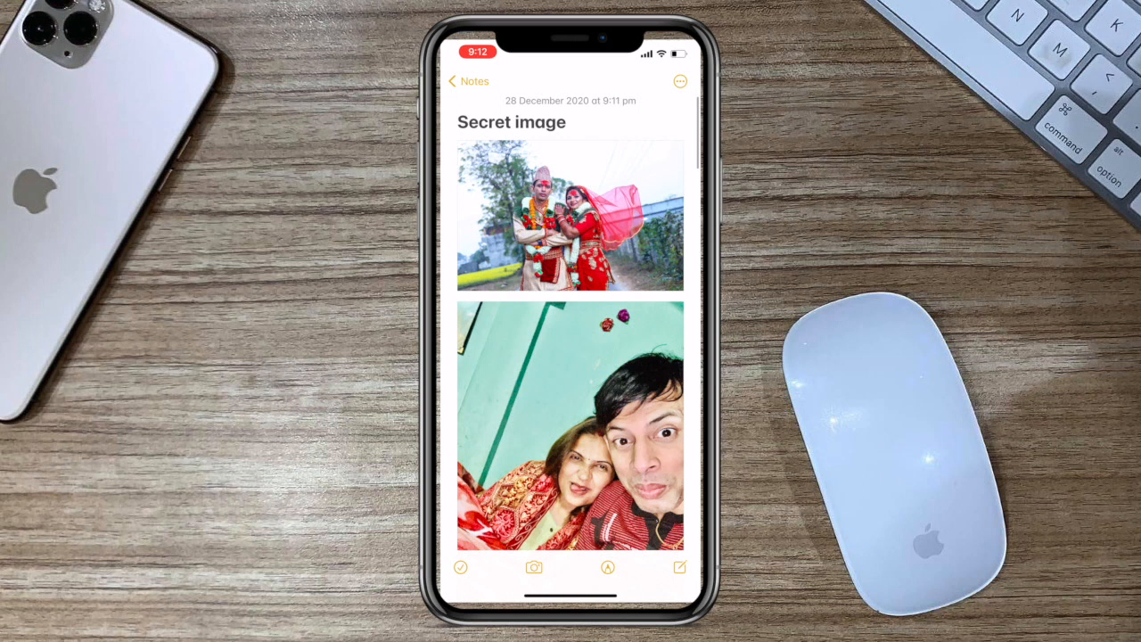
click(679, 82)
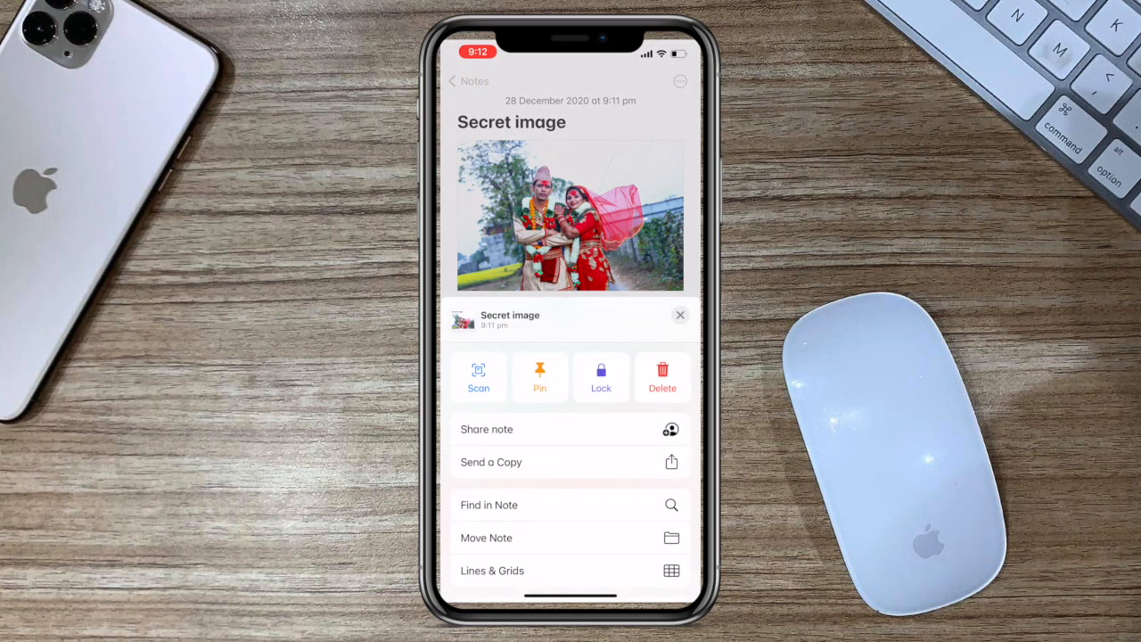
click(601, 378)
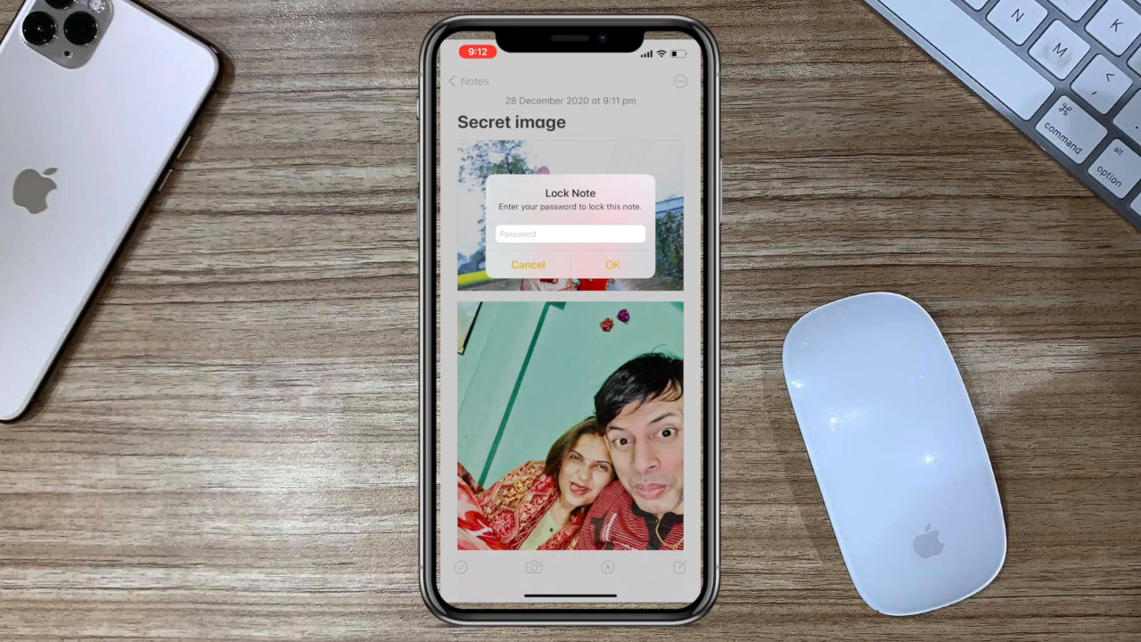
click(571, 233)
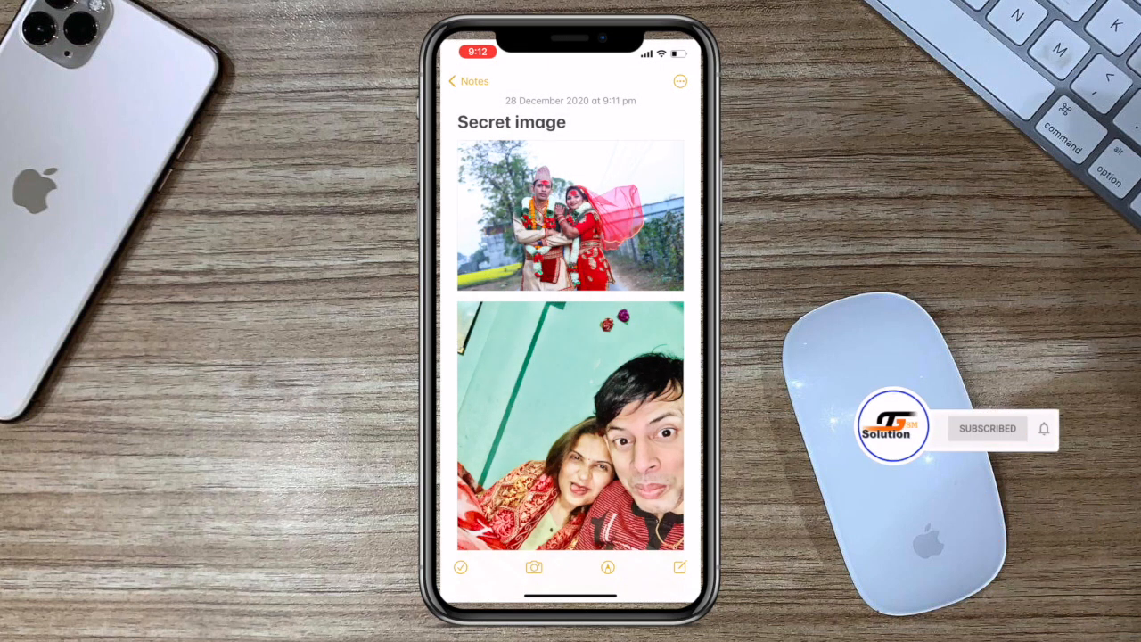
Engage the padlock to hide the note's content and go to the home screen.
click(679, 82)
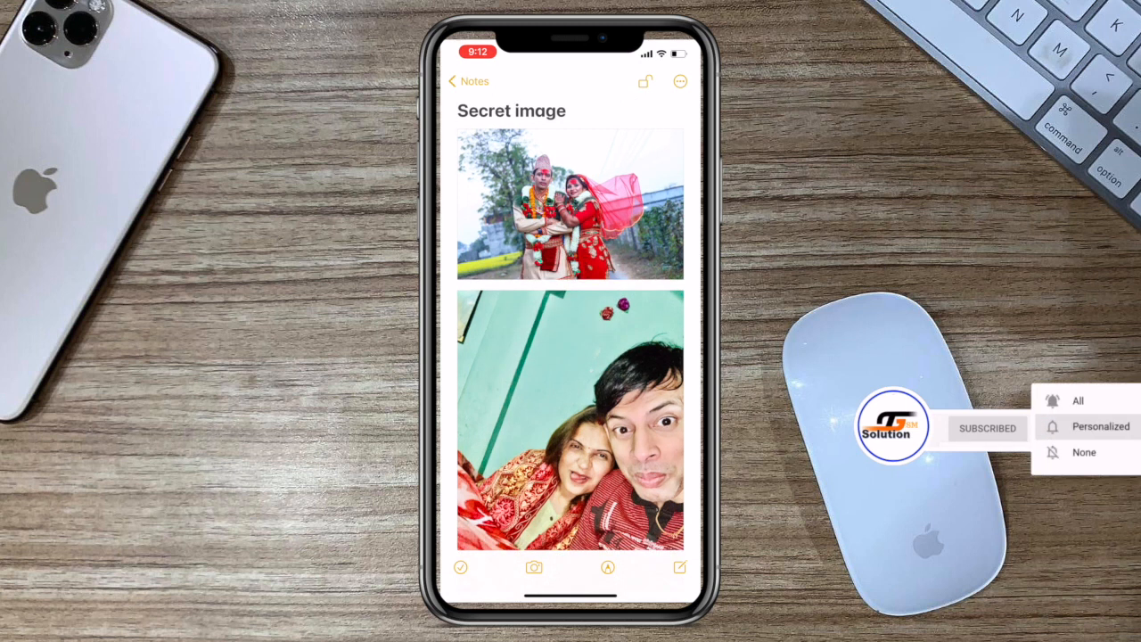
click(645, 82)
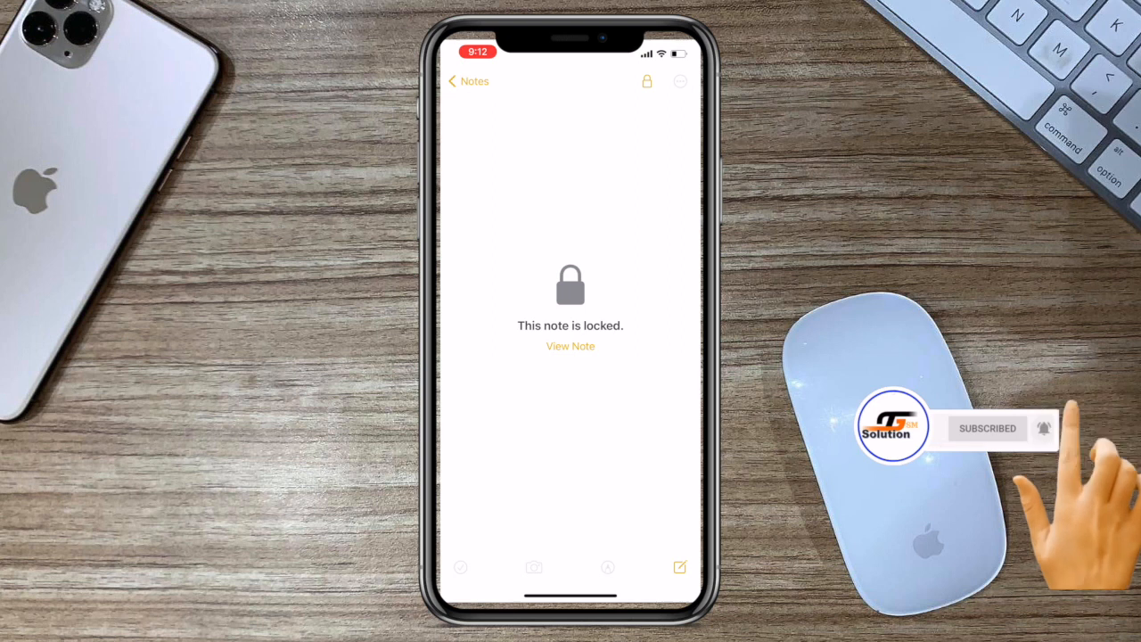
click(467, 82)
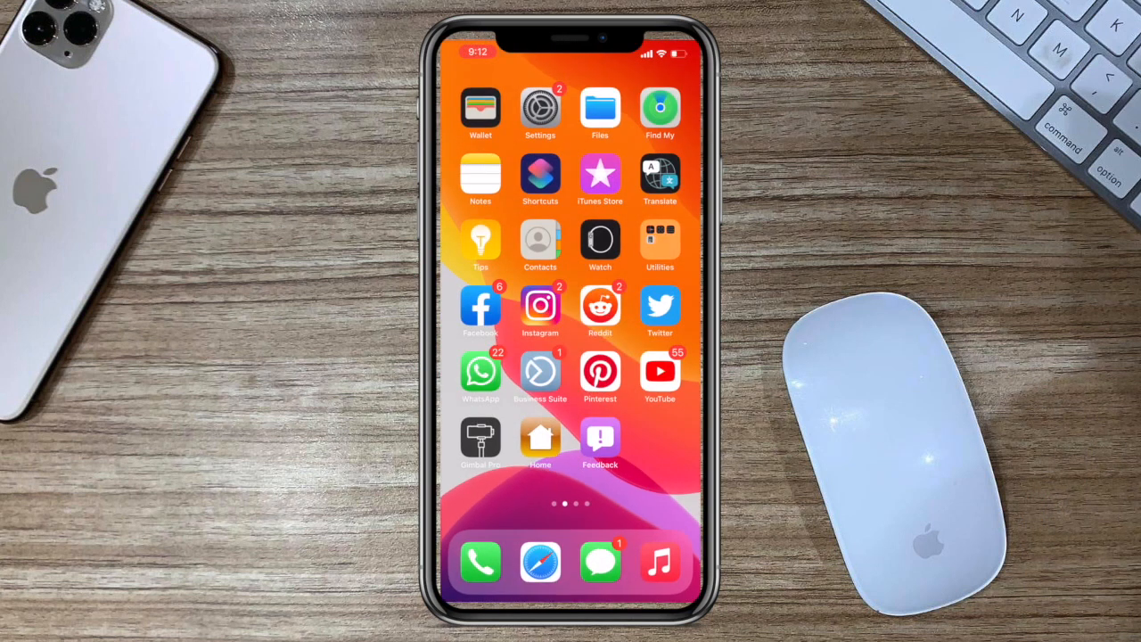
Try to view the locked note, then cancel the password prompt without unlocking it.
click(481, 170)
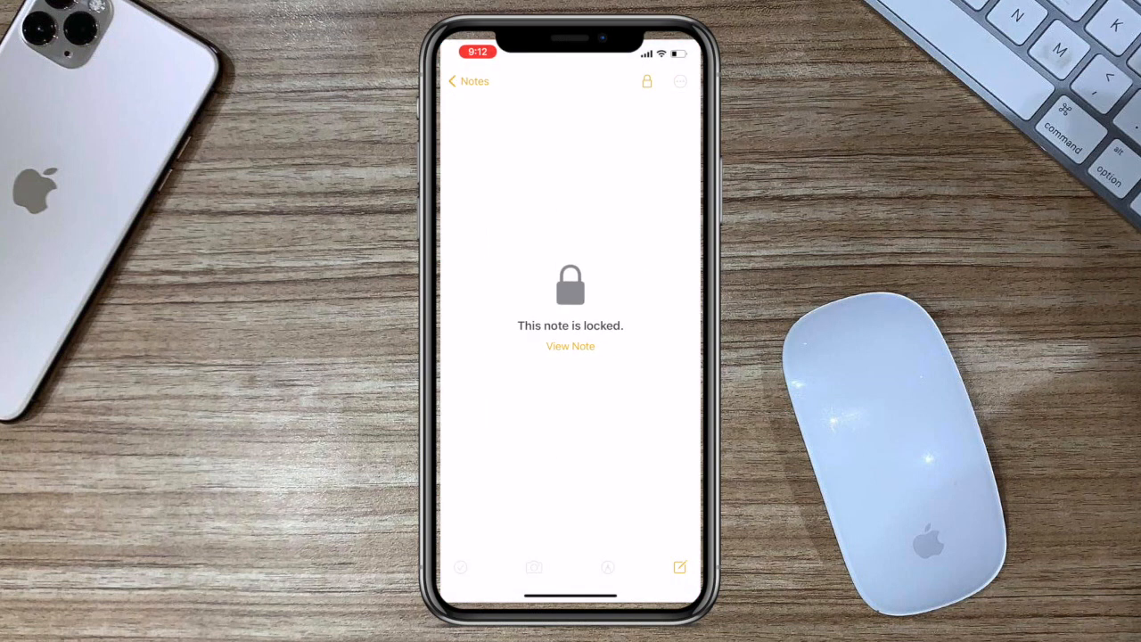
click(571, 346)
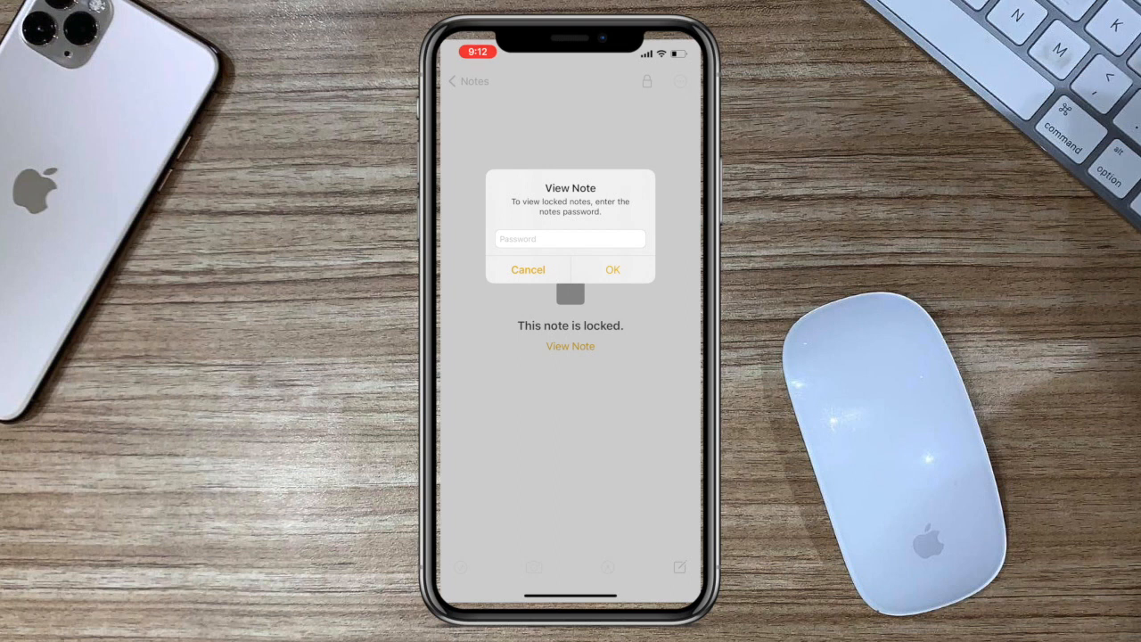
click(571, 238)
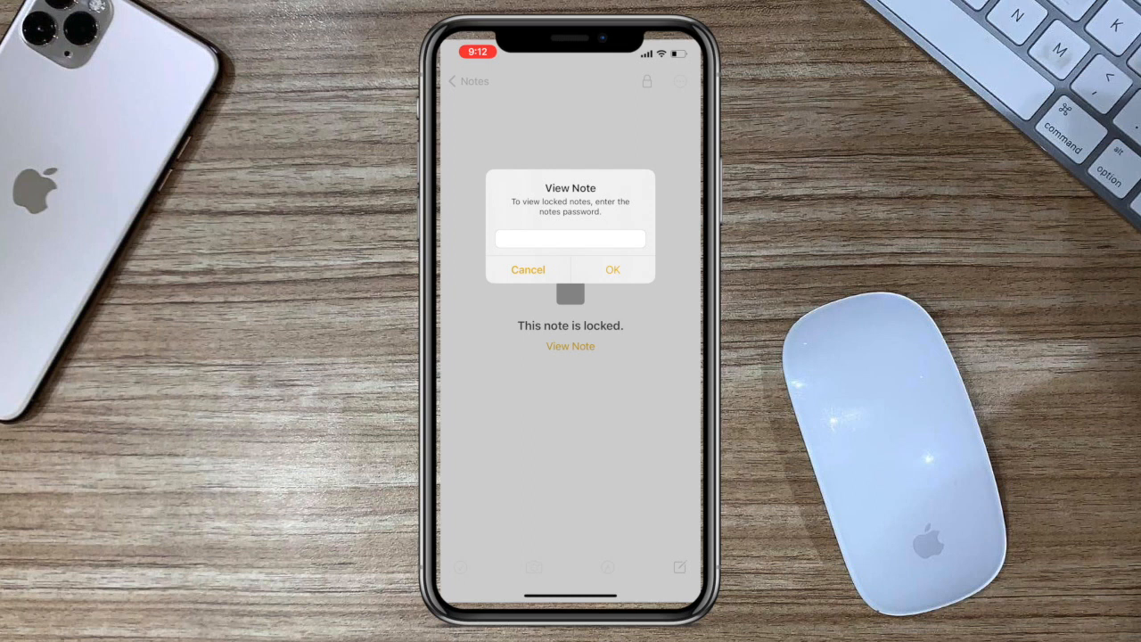
click(612, 269)
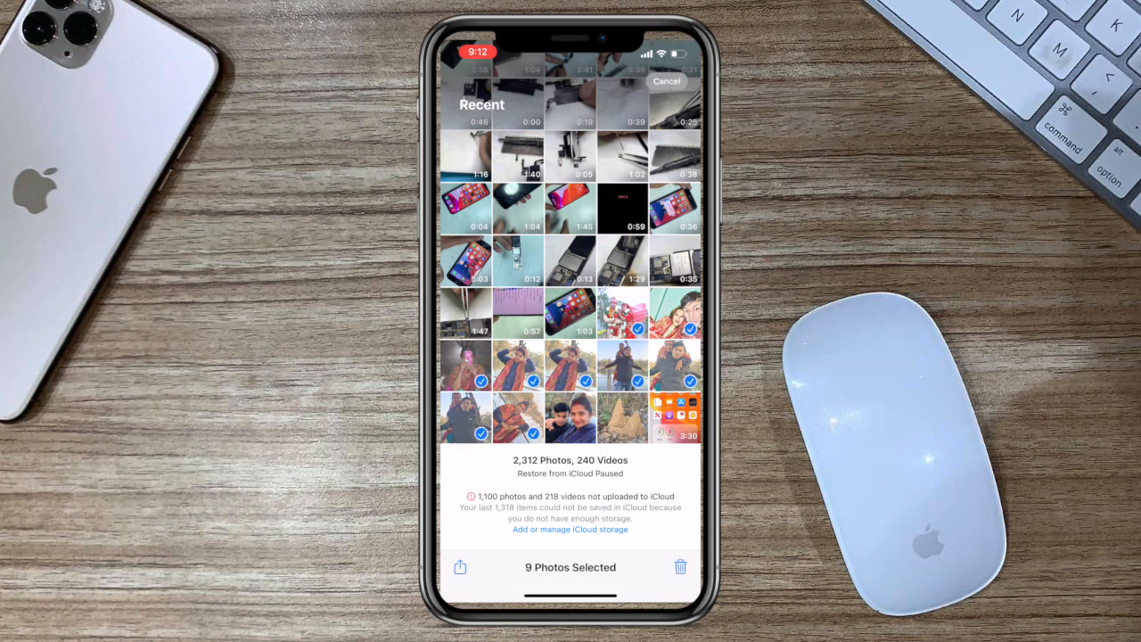
Switch from the Photos library back to the still-locked note in Notes.
click(681, 567)
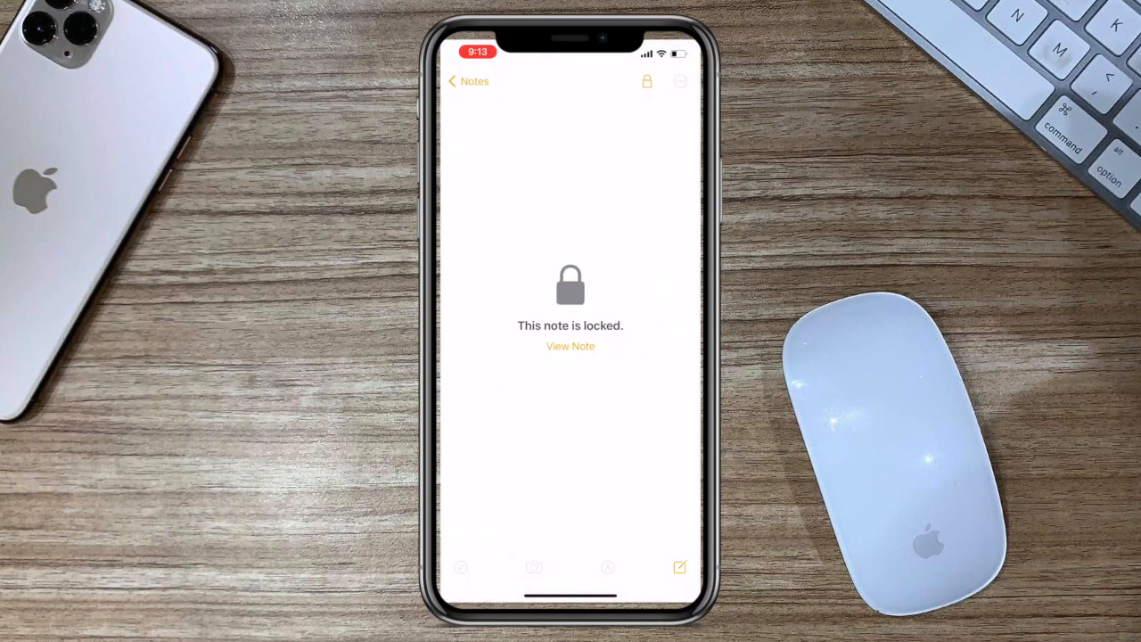
Enter the notes password so the Secret image note's photos show.
click(571, 345)
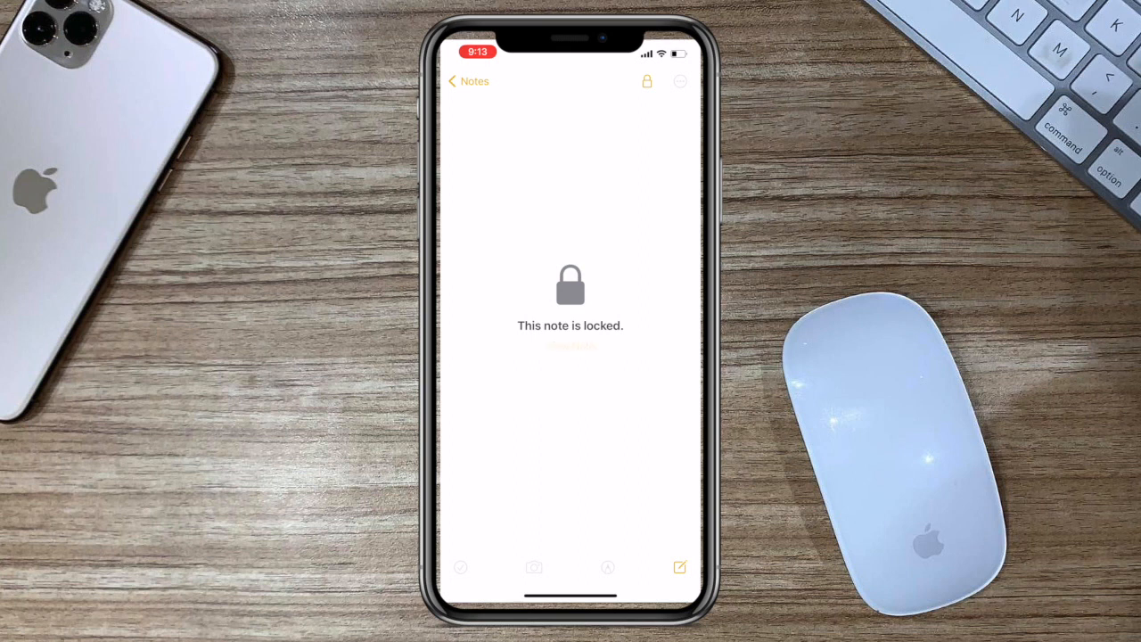
click(570, 345)
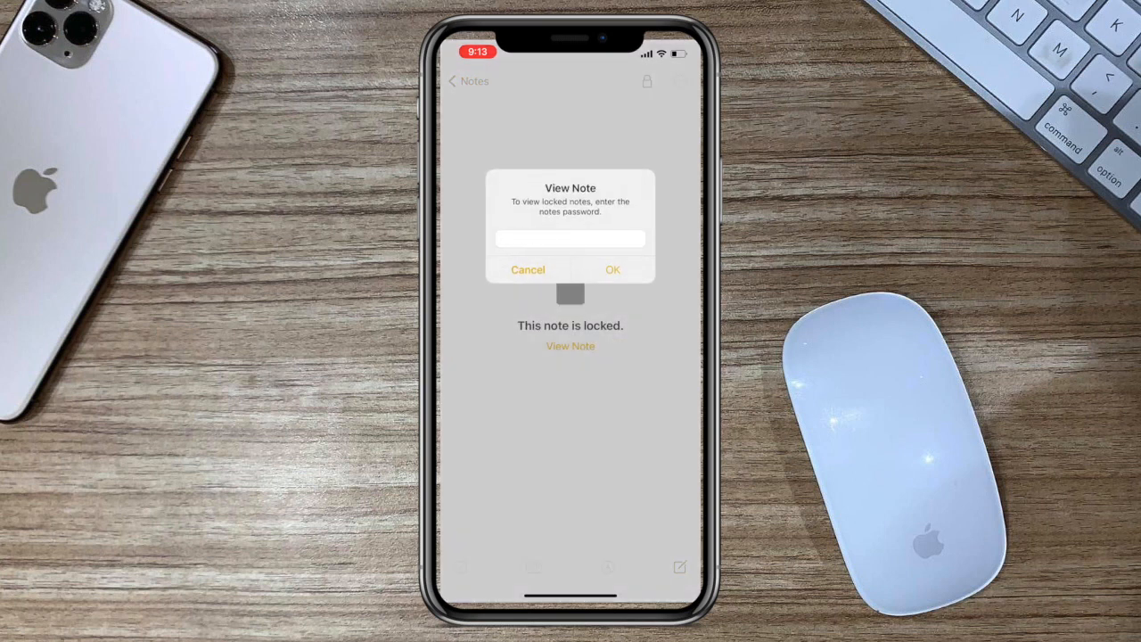
click(570, 239)
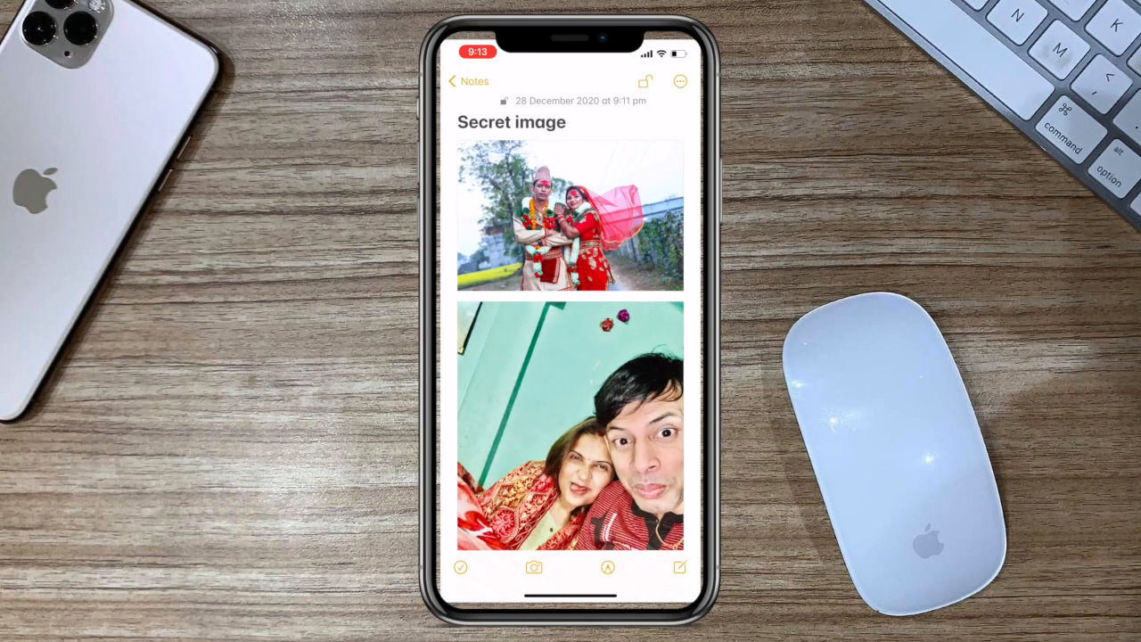
Relock the note with the lock icon, then unlock it again with the password.
click(645, 82)
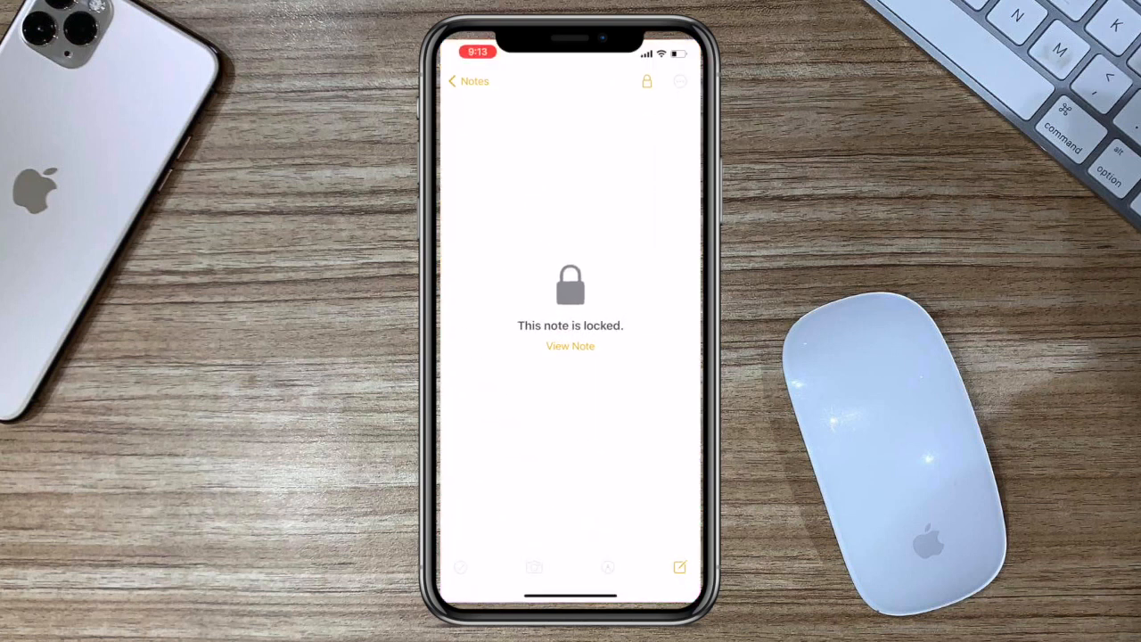
click(571, 346)
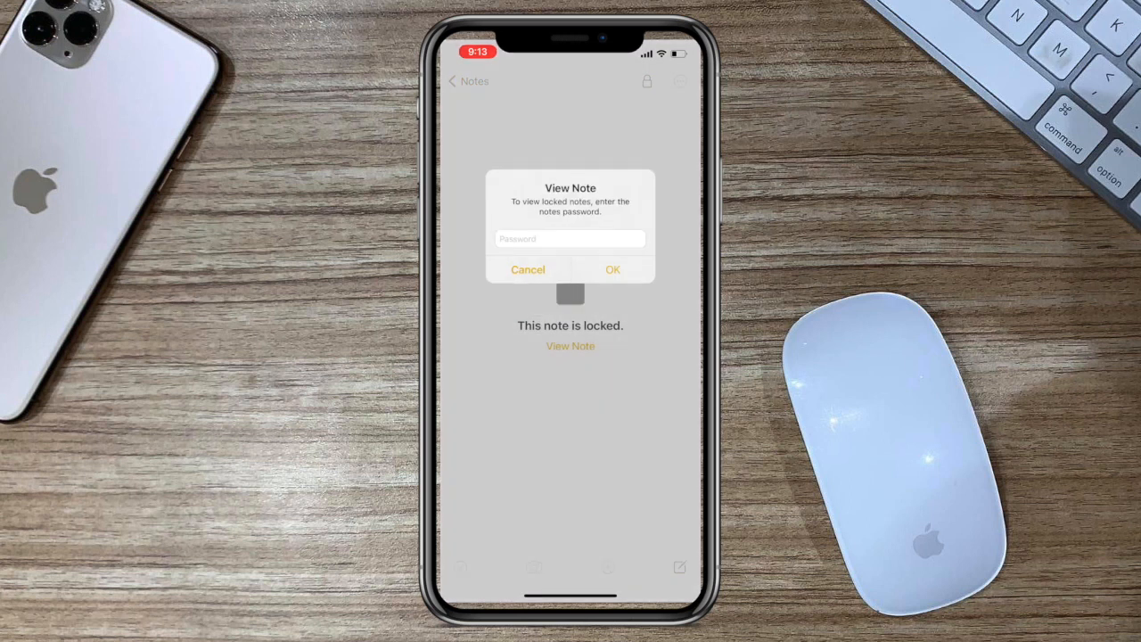
click(527, 269)
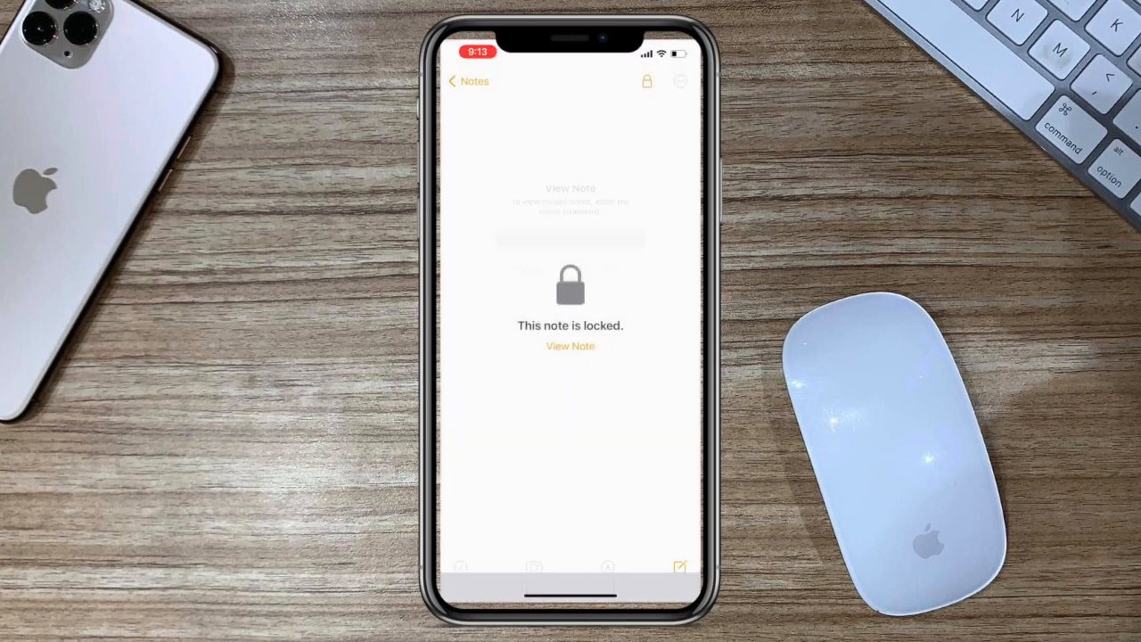
click(570, 346)
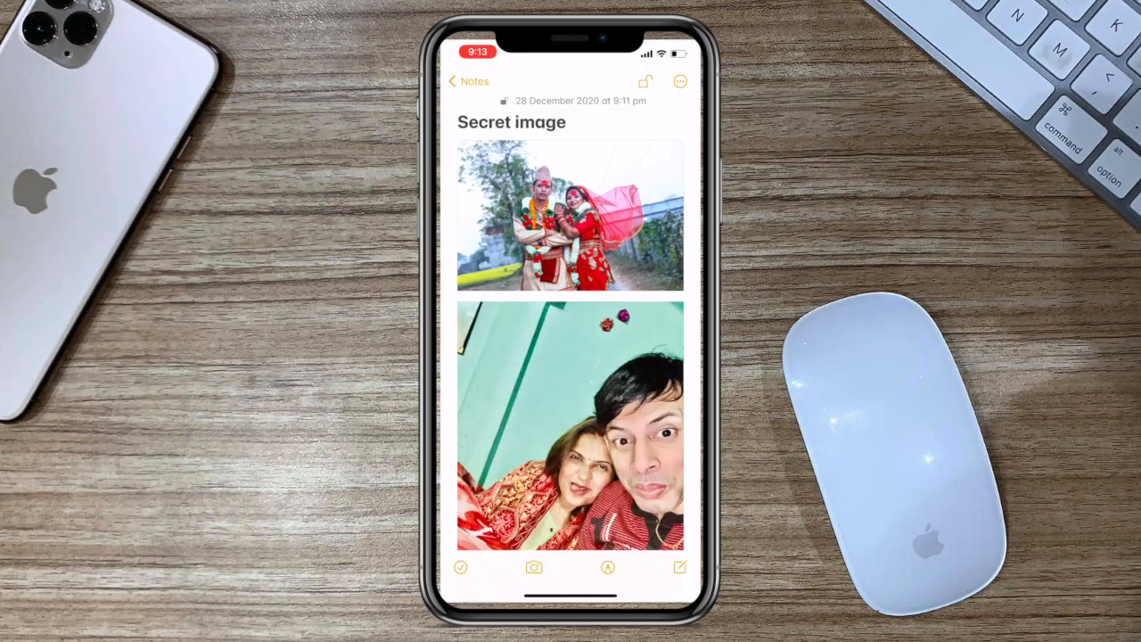
Share the note's first photo with Save Image so it lands in the Photos library, then go to Settings.
click(570, 217)
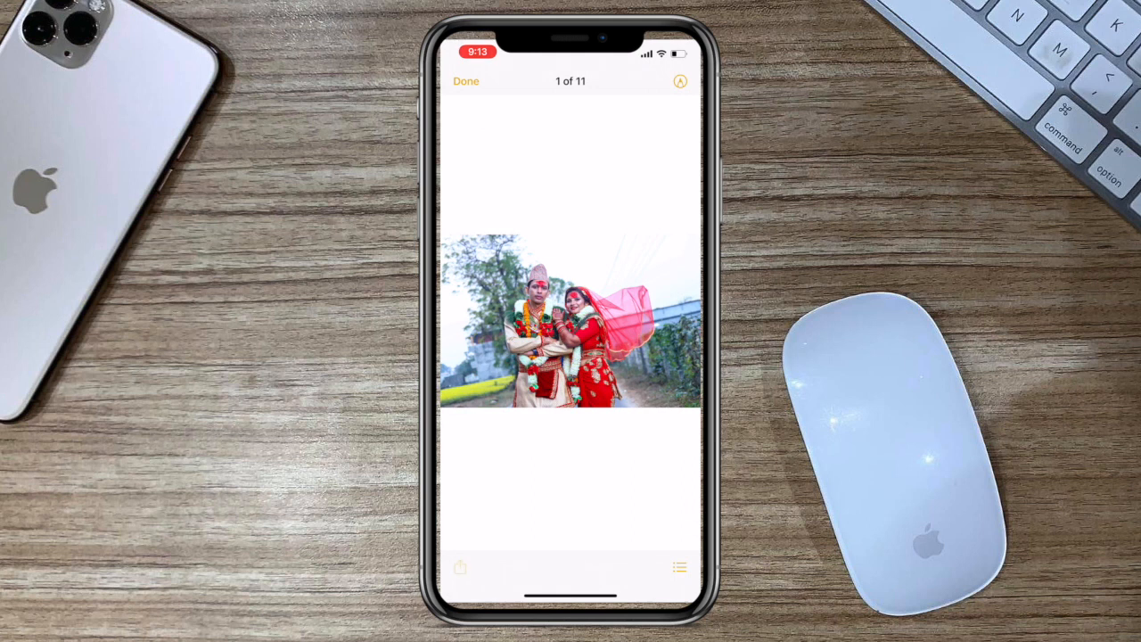
click(460, 567)
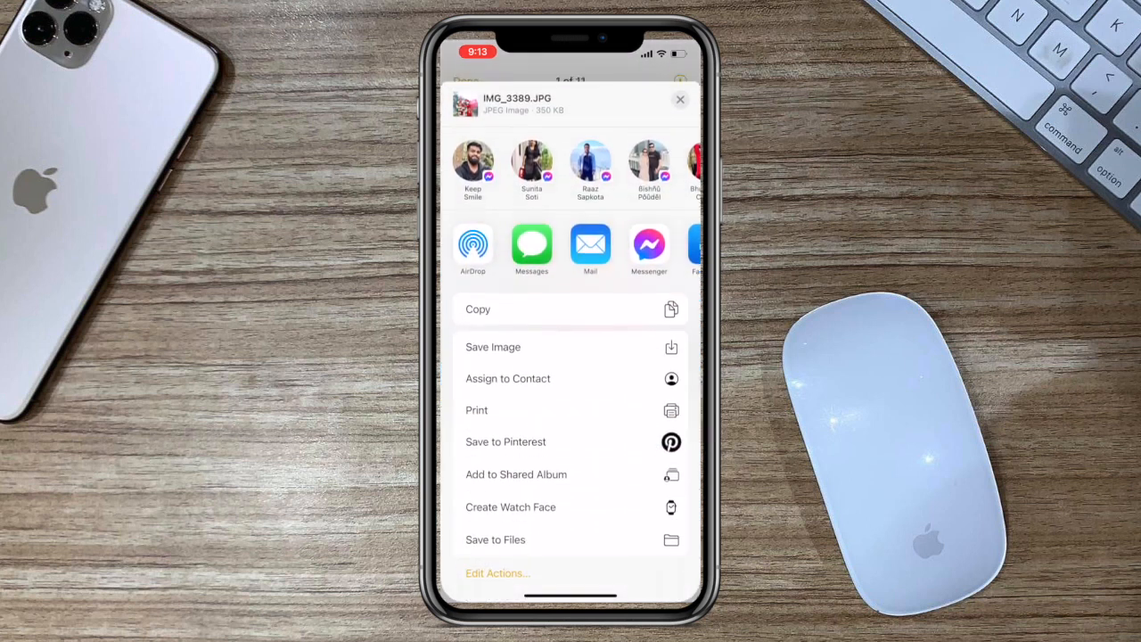
click(679, 100)
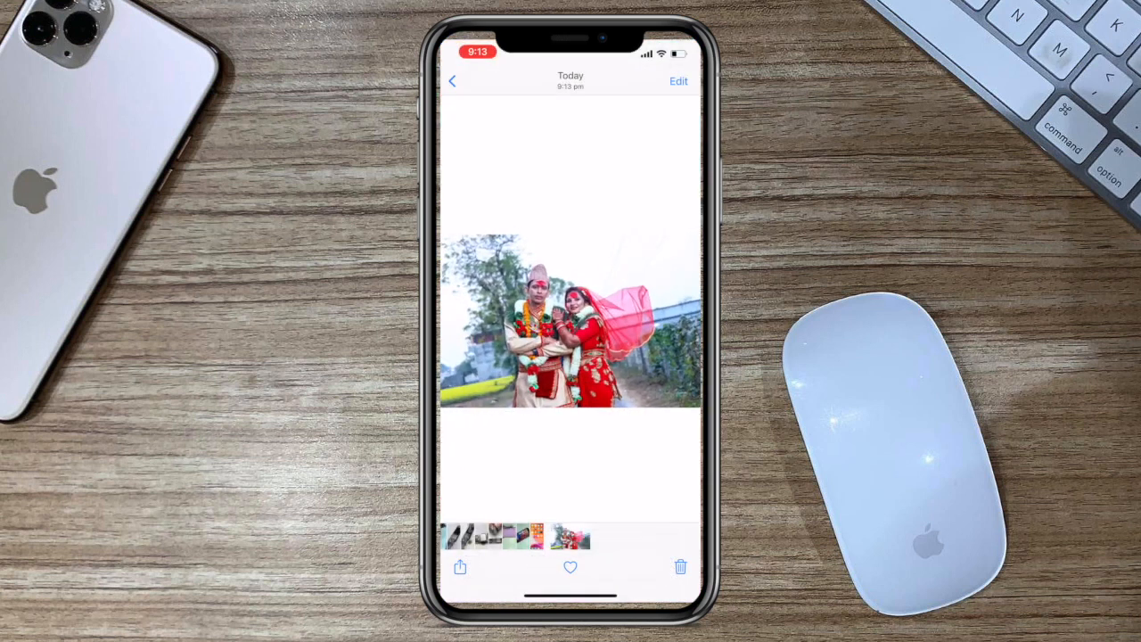
click(452, 82)
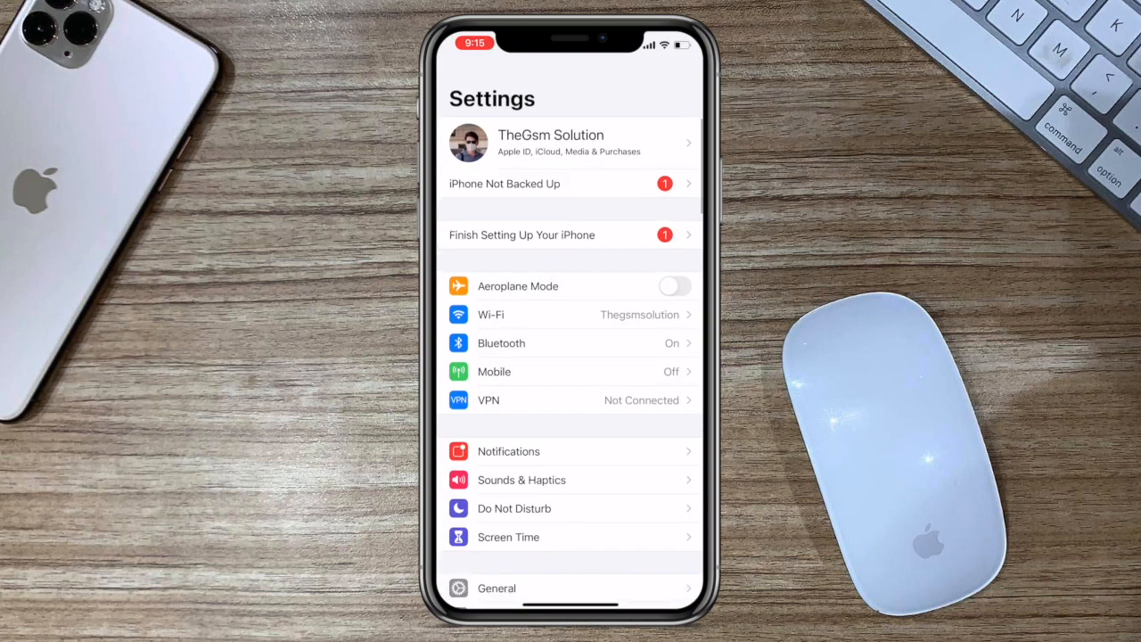
In Notes > Password settings, switch Use Face ID on and confirm with the notes password.
scroll(down, 3)
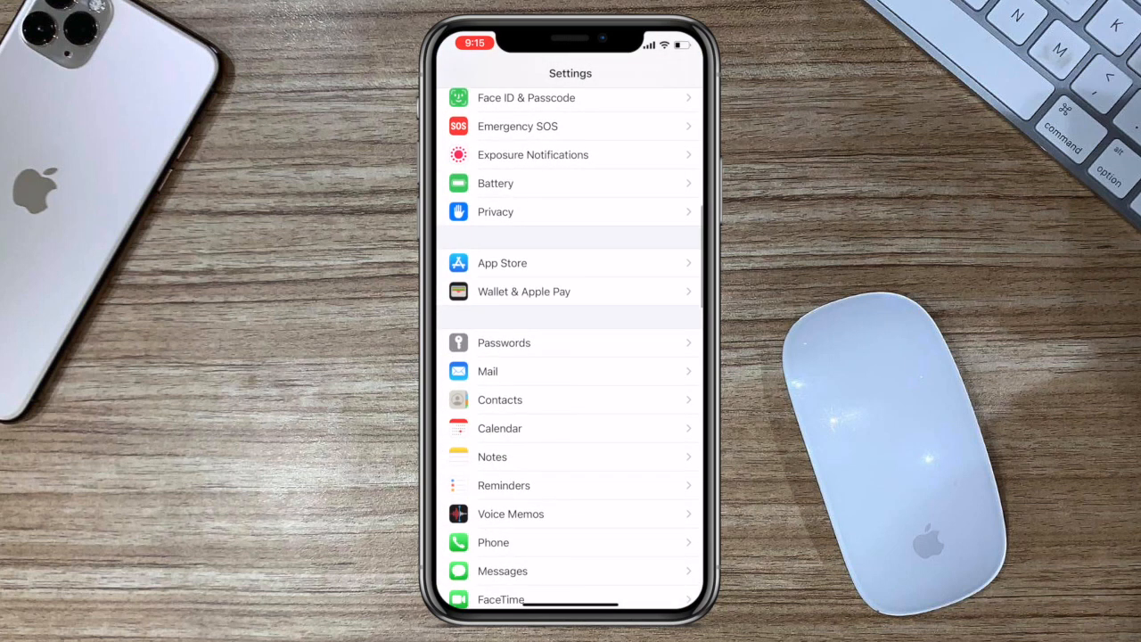
click(492, 456)
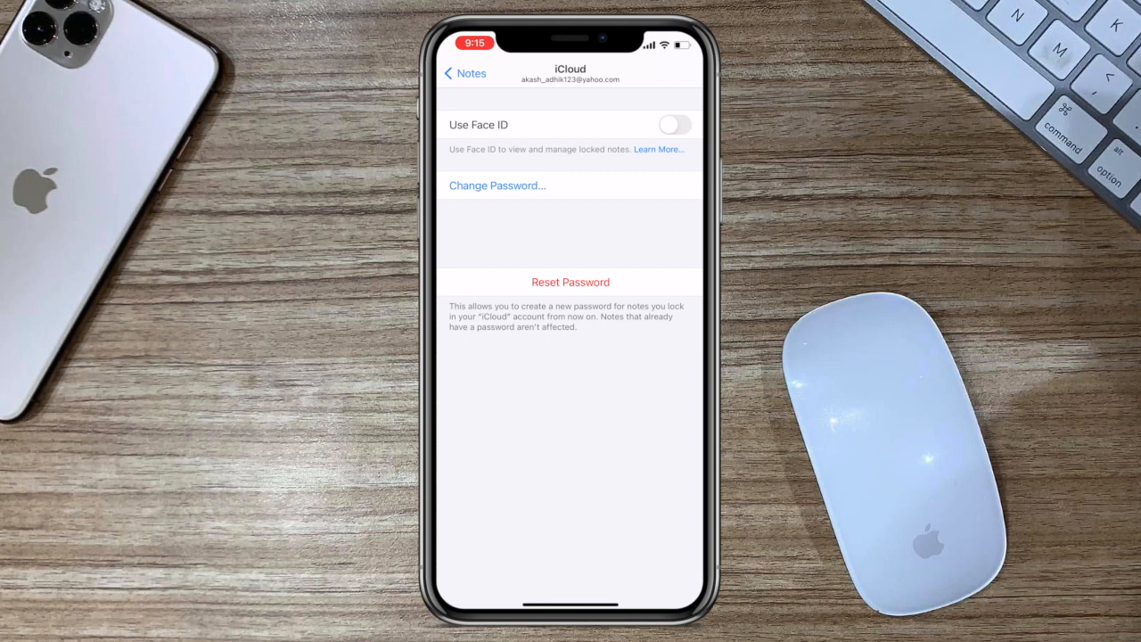
click(674, 125)
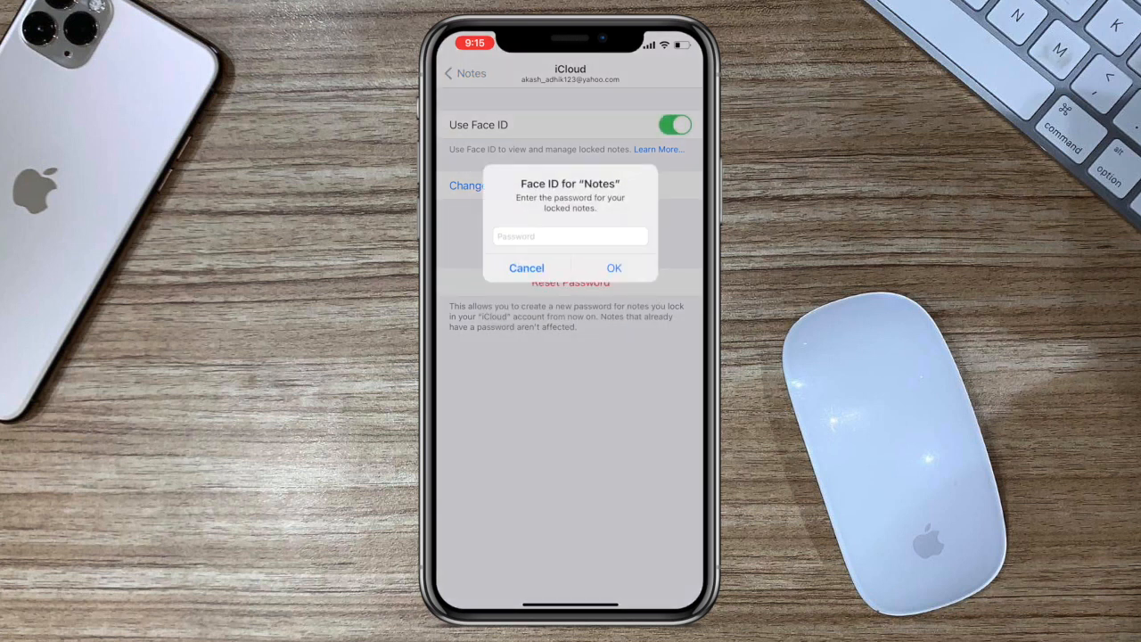
click(526, 268)
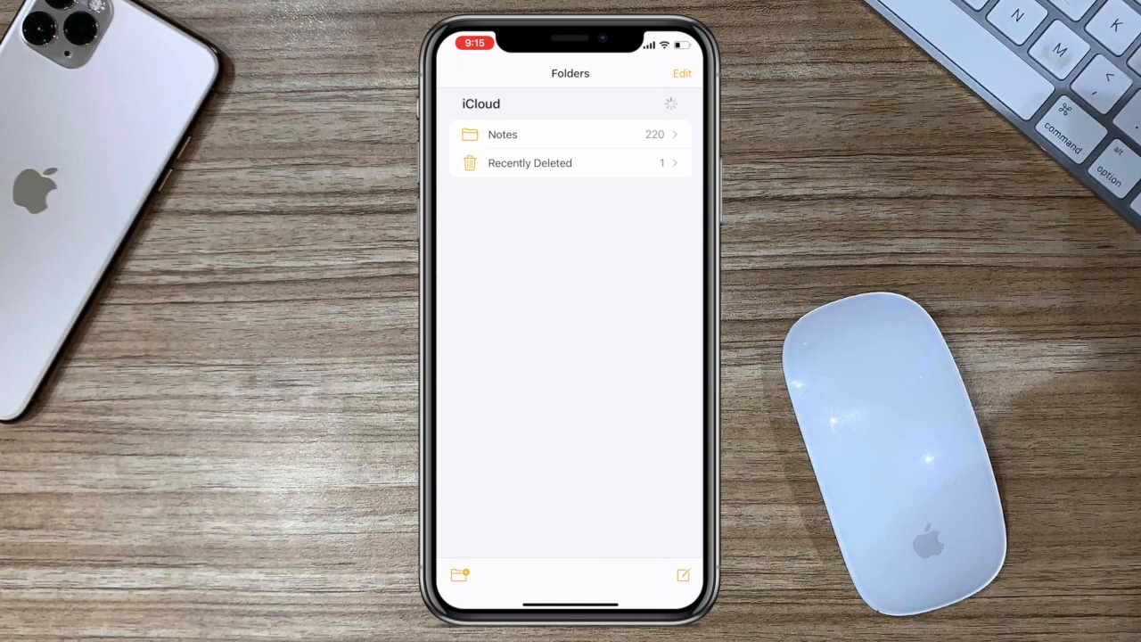
Relock the Secret image note, then return to the notes password settings.
click(503, 133)
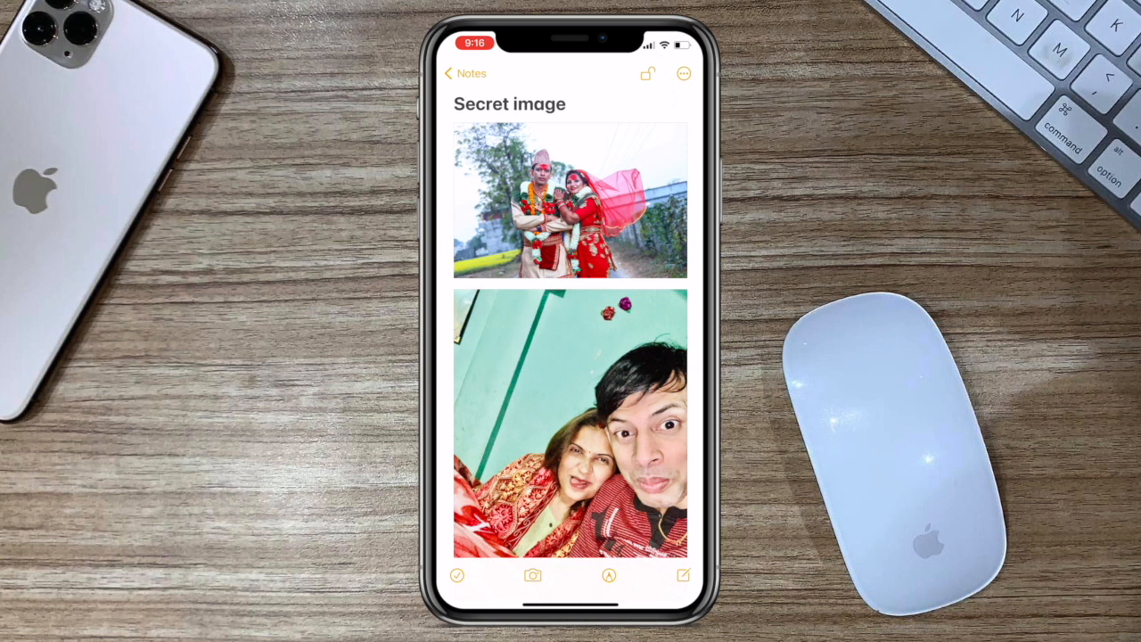
click(647, 73)
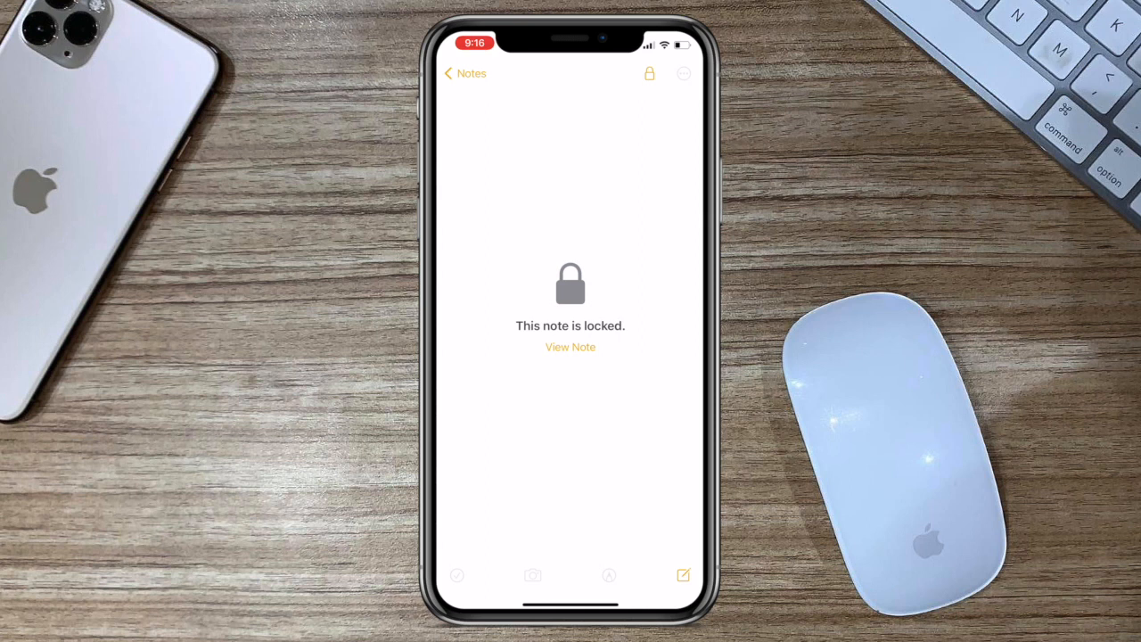
click(464, 73)
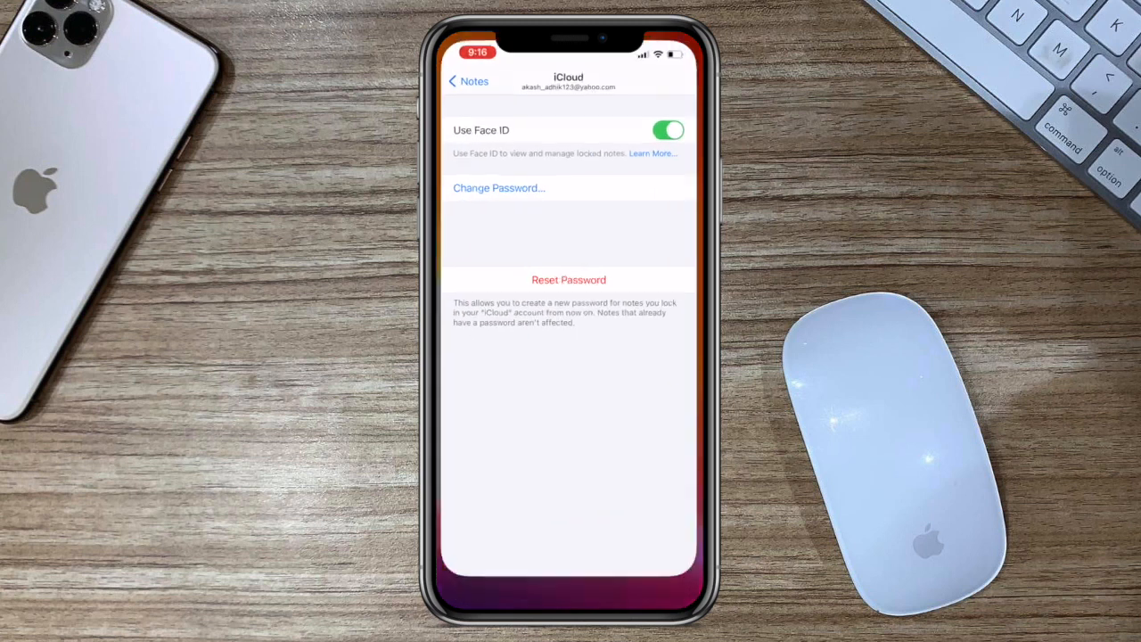
Switch Use Face ID off for locked notes and go back to the main Notes settings.
click(669, 130)
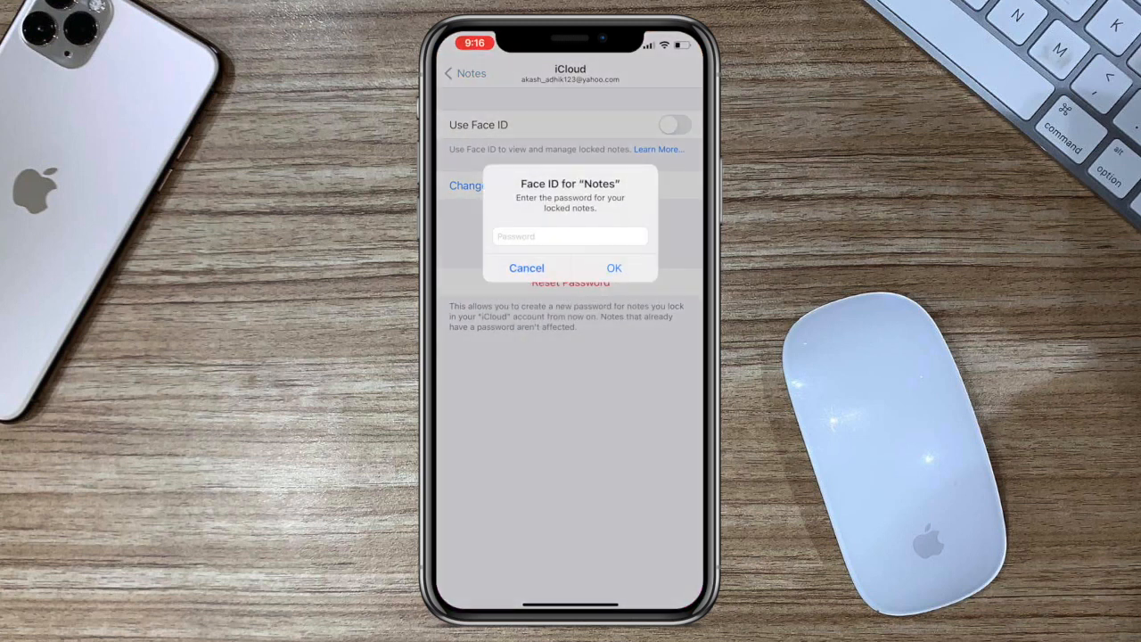
click(570, 235)
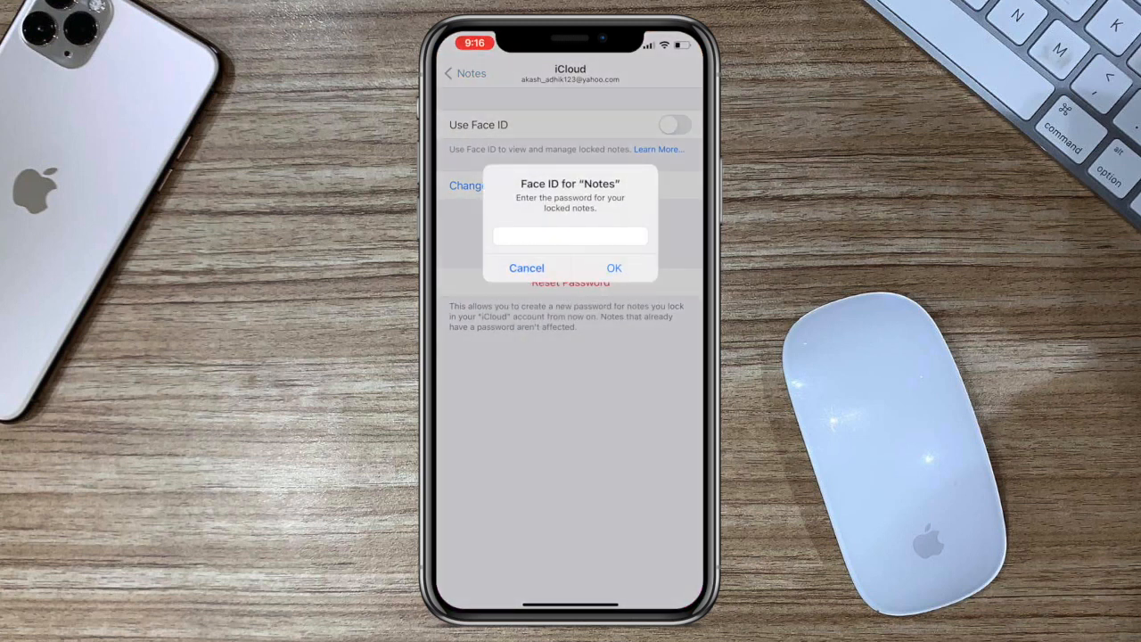
click(526, 267)
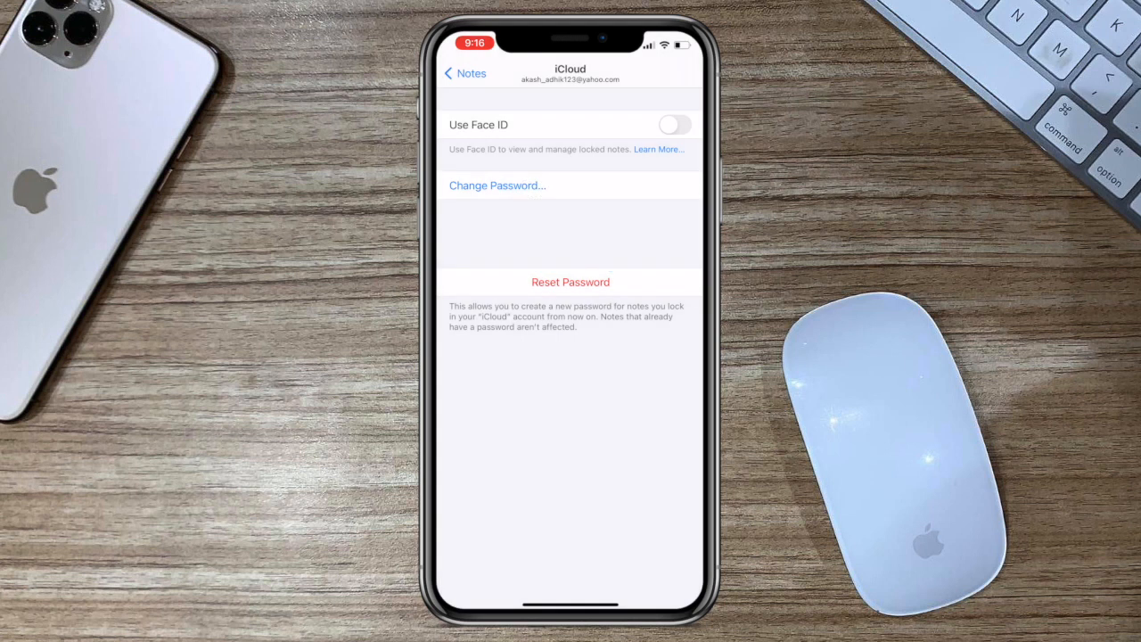
click(463, 74)
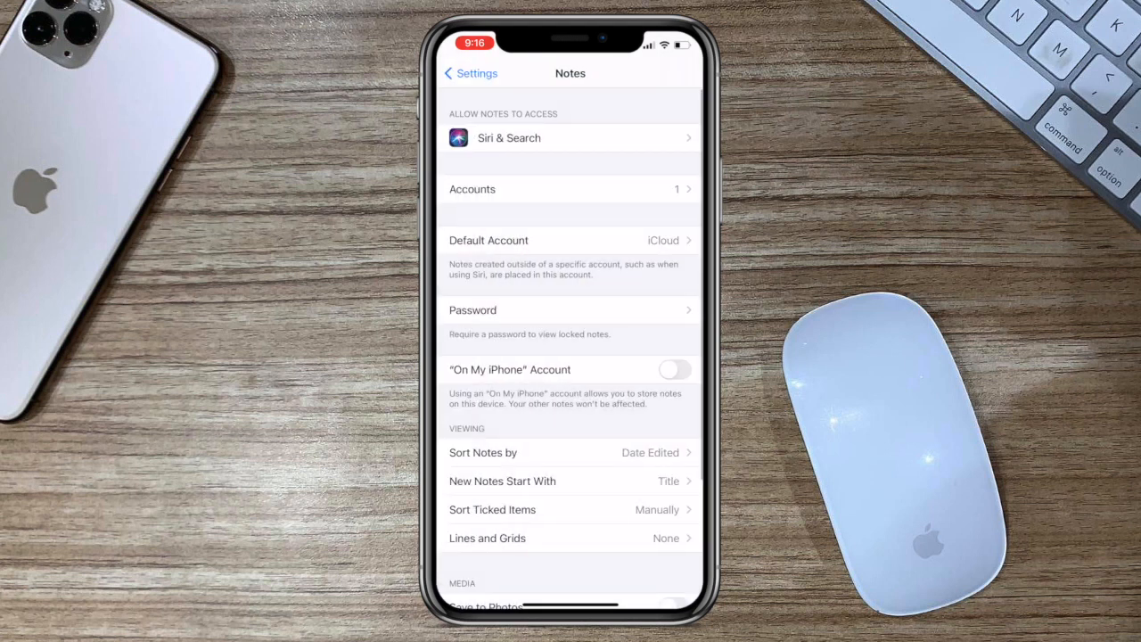